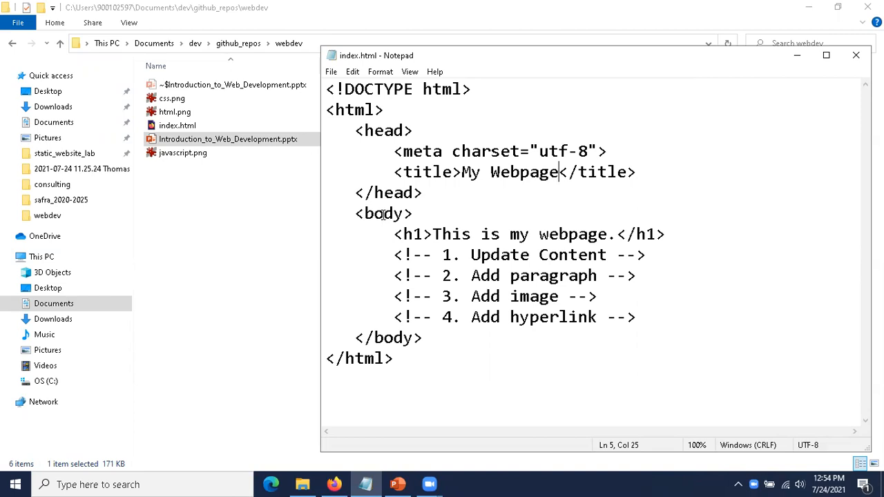
{"action": "mouse_move", "coordinate": [473, 335]}
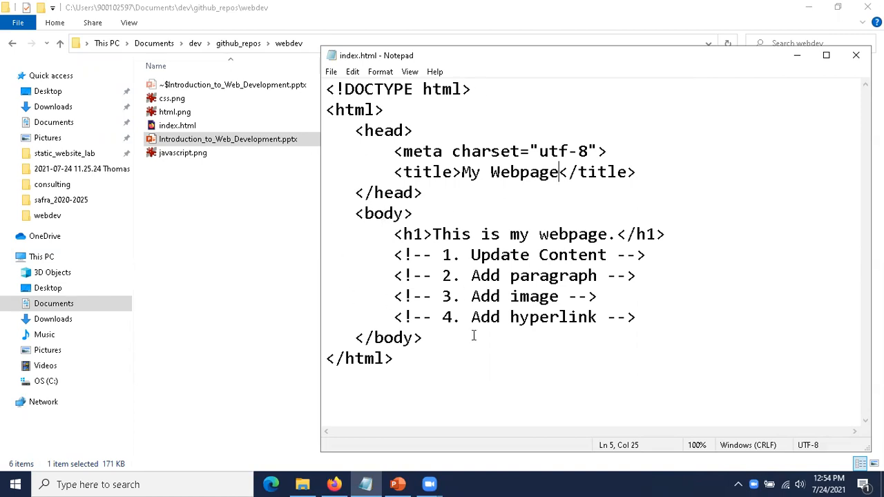
{"action": "mouse_move", "coordinate": [404, 348]}
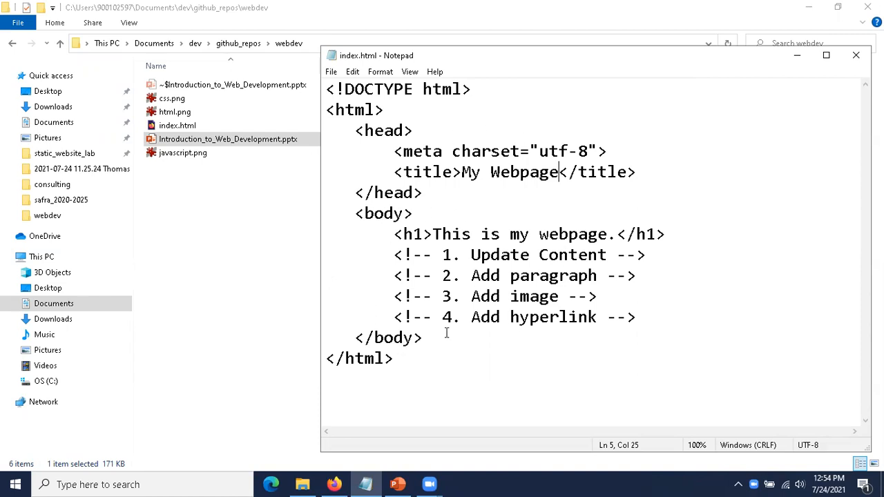
{"action": "mouse_move", "coordinate": [455, 361]}
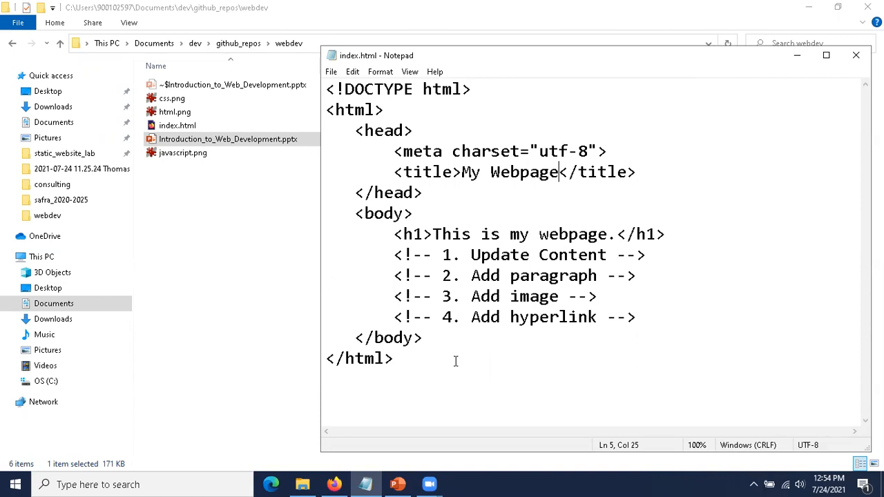
{"action": "mouse_move", "coordinate": [631, 300]}
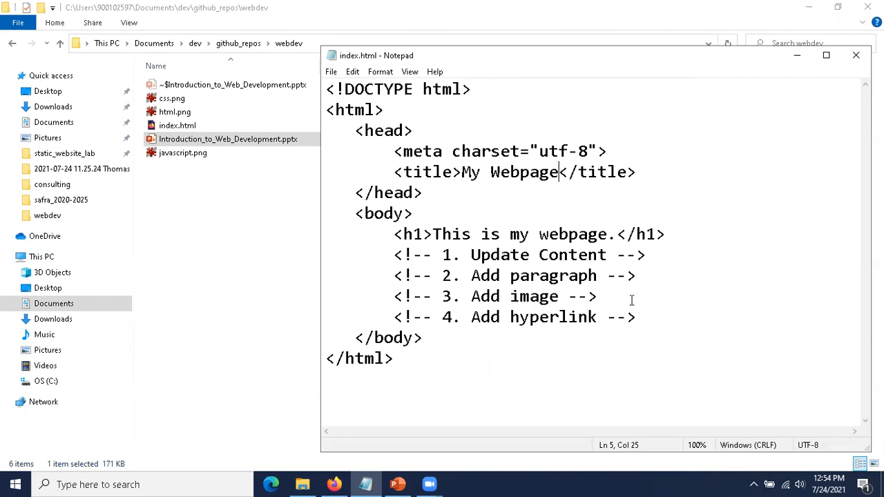
{"action": "mouse_move", "coordinate": [708, 333]}
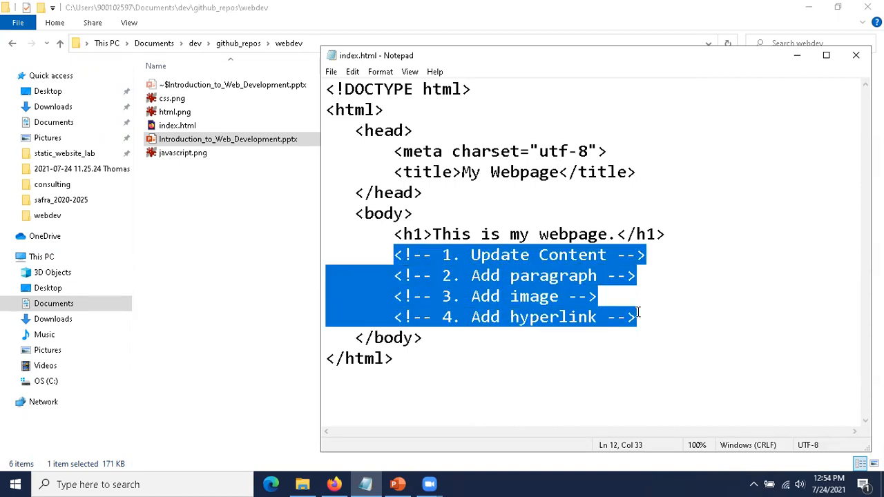
{"action": "mouse_move", "coordinate": [412, 265]}
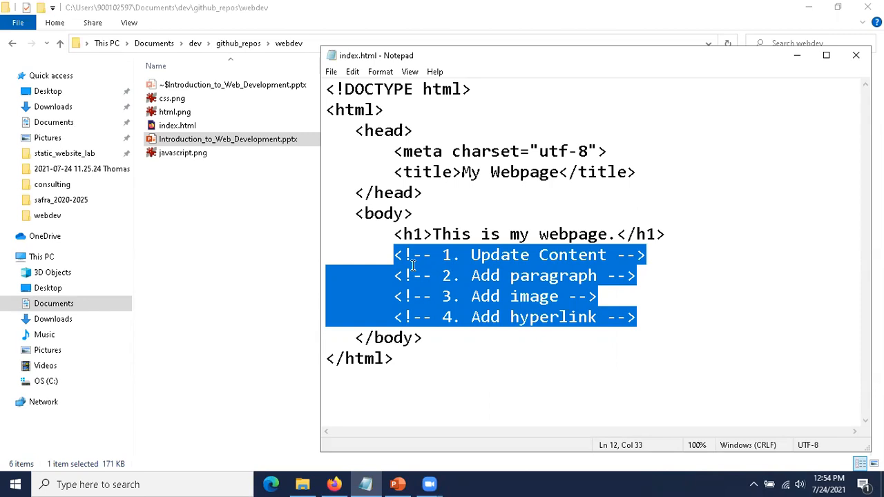
{"action": "mouse_move", "coordinate": [395, 255]}
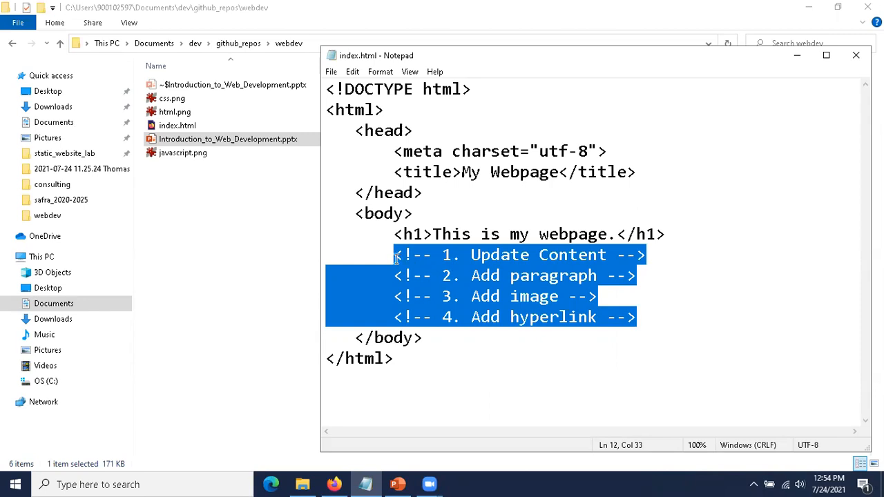
Replace the page title text with 'WWW Overview'.
{"action": "left_click", "coordinate": [396, 255]}
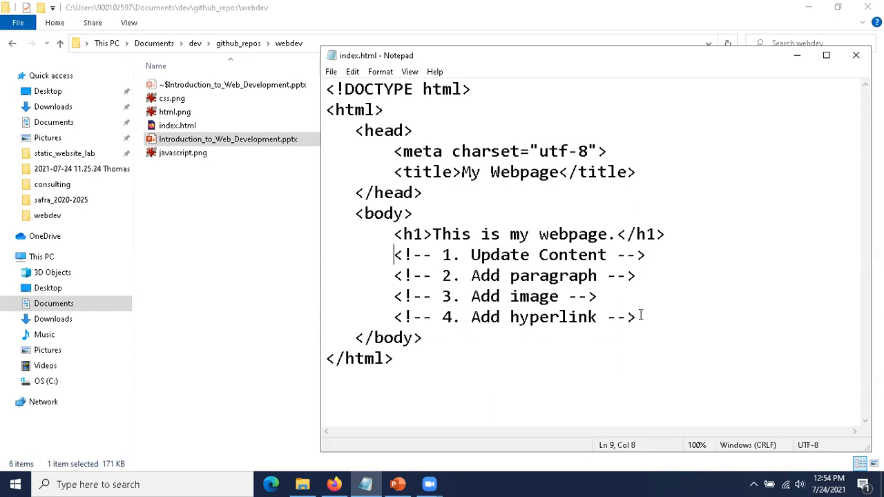
{"action": "mouse_move", "coordinate": [549, 183]}
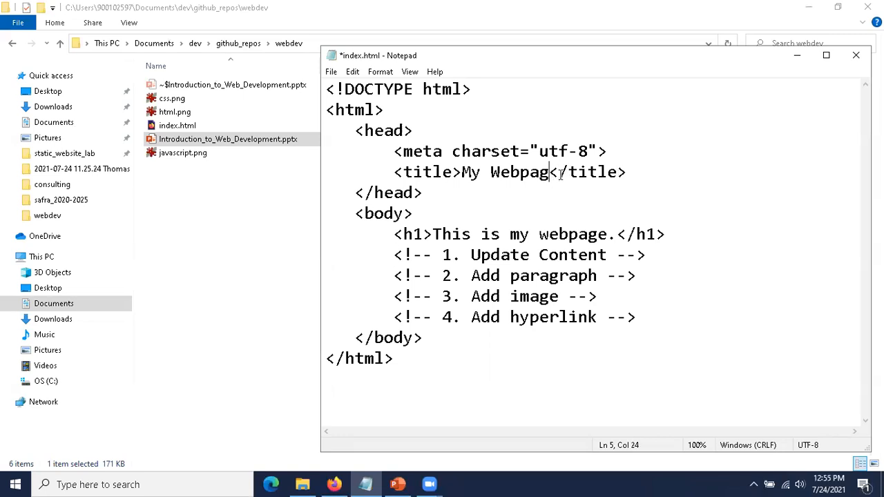
{"action": "key", "text": "Backspace"}
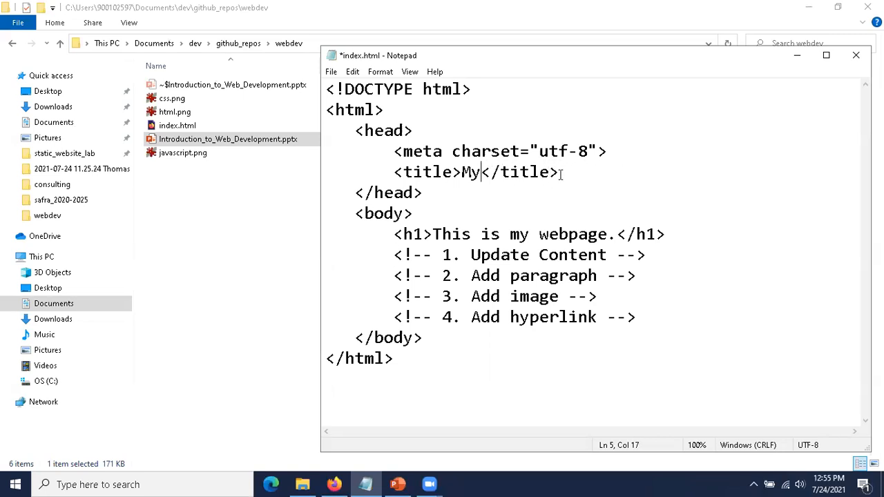
{"action": "key", "text": "Backspace"}
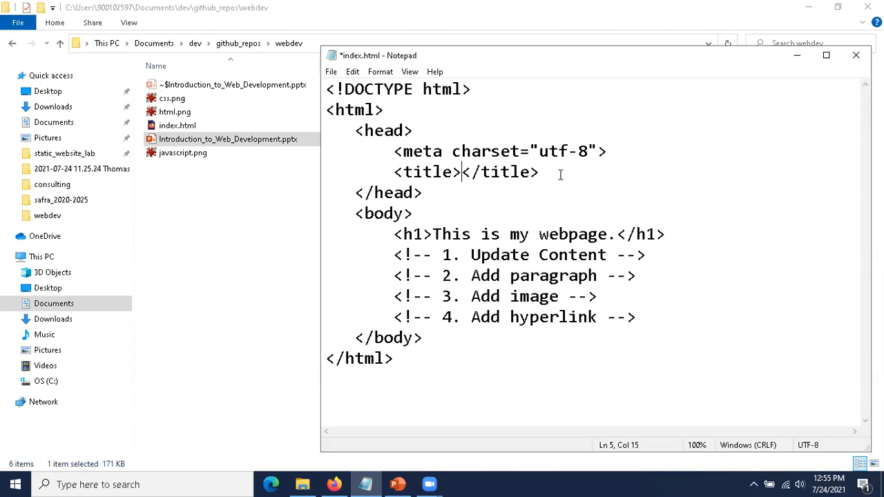
{"action": "type", "text": "W"}
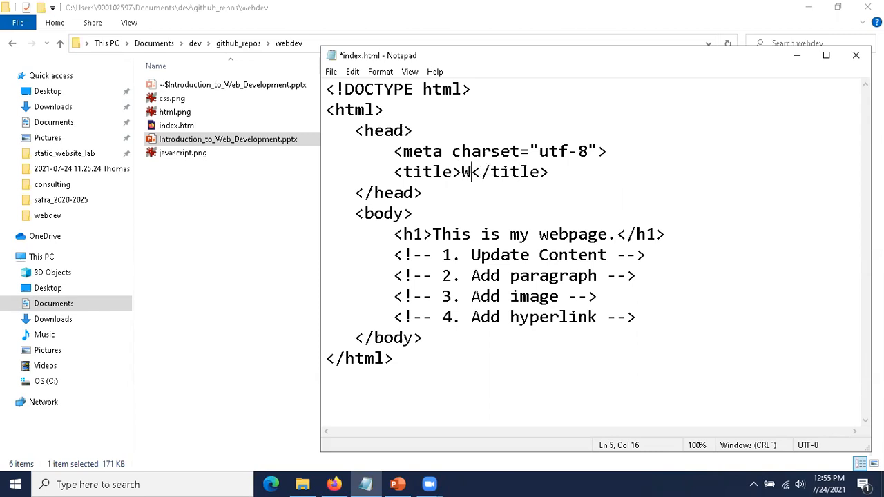
{"action": "type", "text": "WW Ov"}
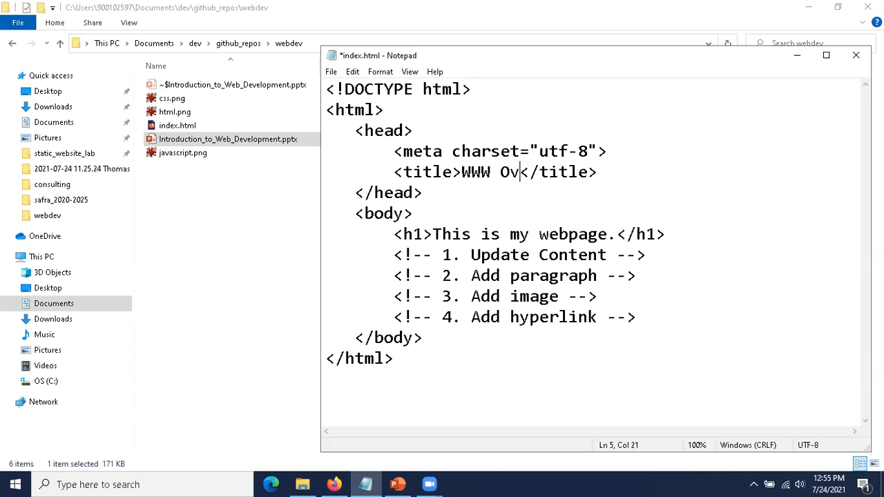
{"action": "type", "text": "ervi"}
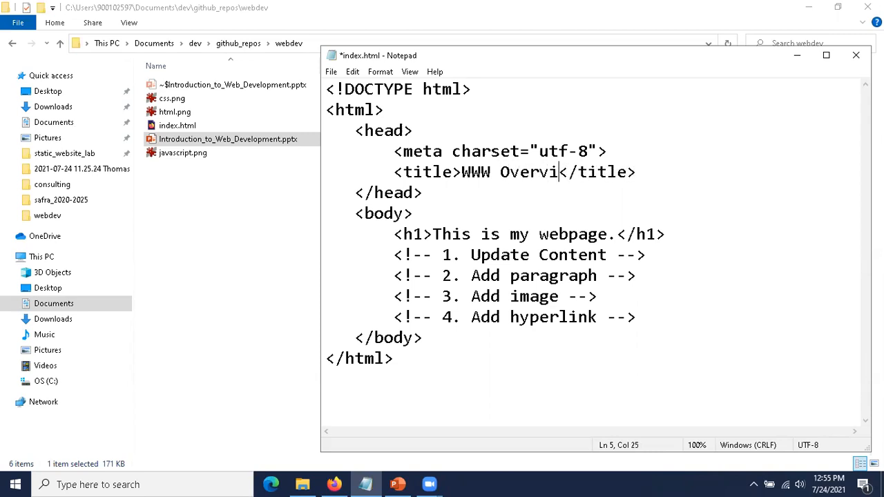
{"action": "type", "text": "ew"}
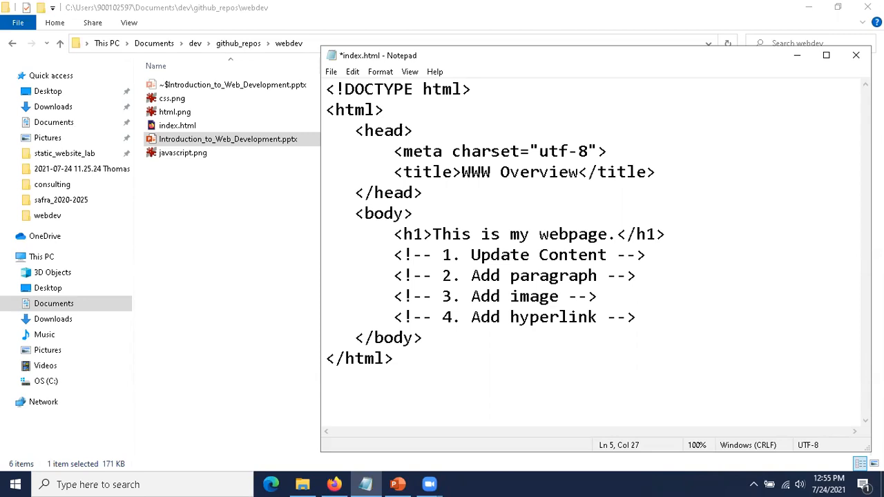
Replace the h1 heading text with 'WWW Overview'.
{"action": "left_click", "coordinate": [615, 234]}
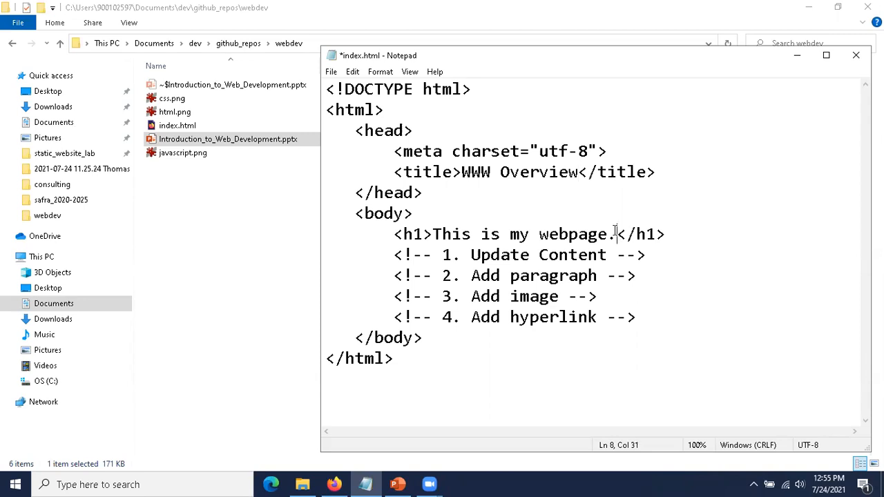
{"action": "key", "text": "BackSpace"}
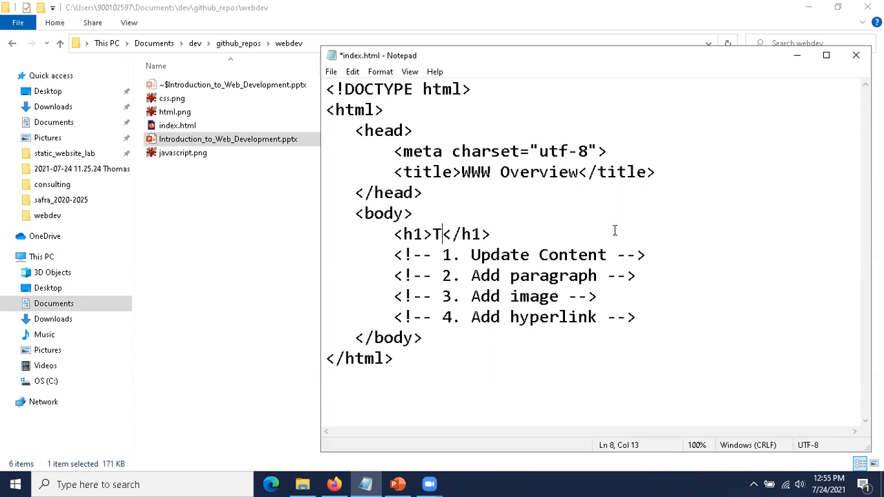
{"action": "type", "text": "WWW"}
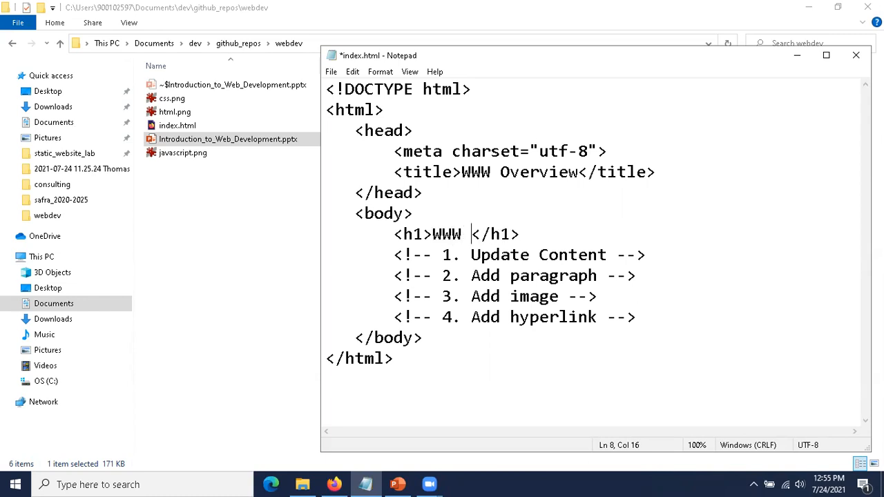
{"action": "type", "text": "Overview"}
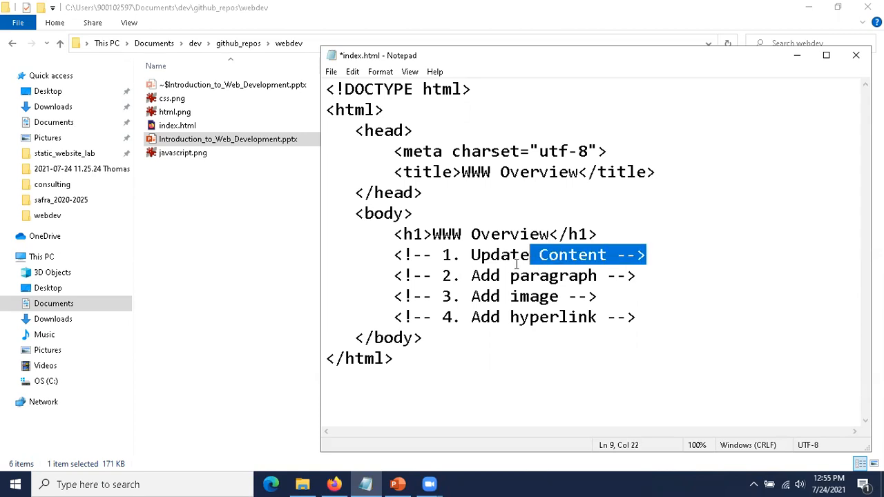
Move the '1. Update Content' comment above the h1 and add a blank line after comment 2.
{"action": "left_click", "coordinate": [394, 255]}
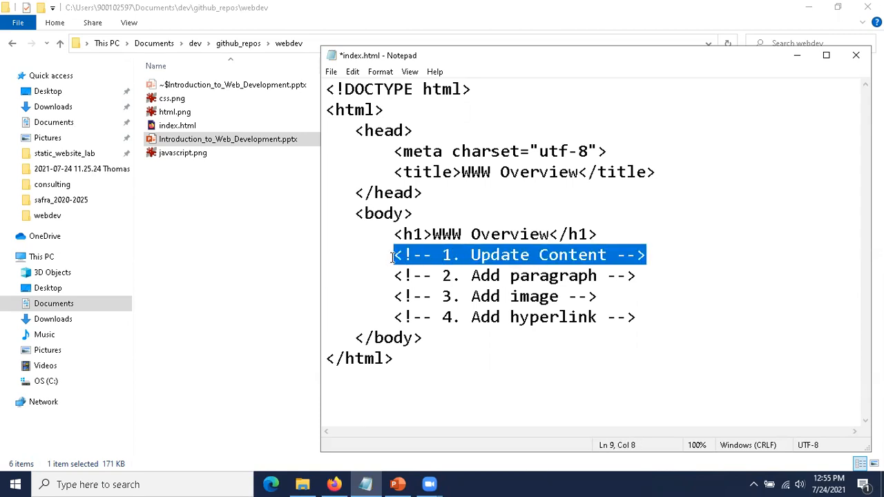
{"action": "key", "text": "Delete"}
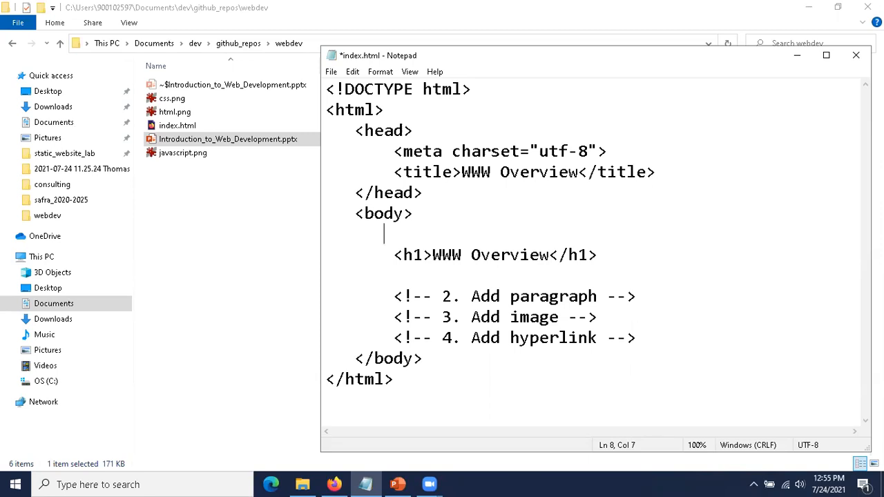
{"action": "type", "text": "<!-- 1. Update Content -->"}
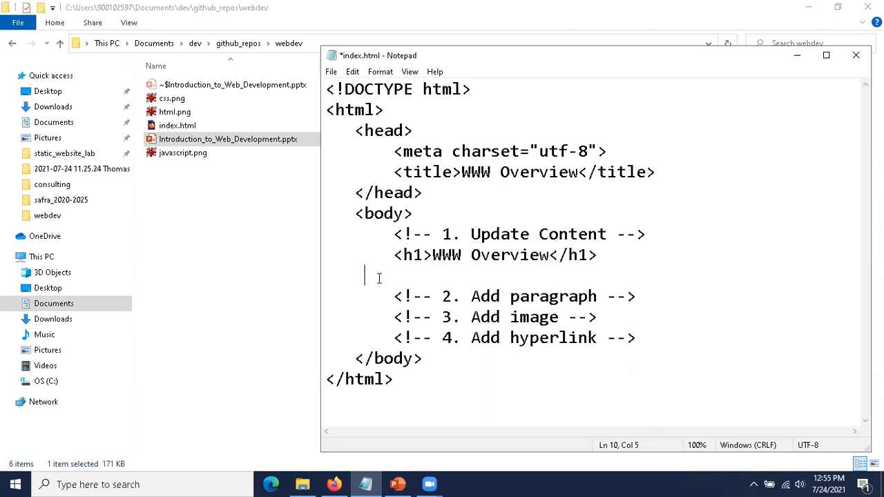
{"action": "key", "text": "Backspace"}
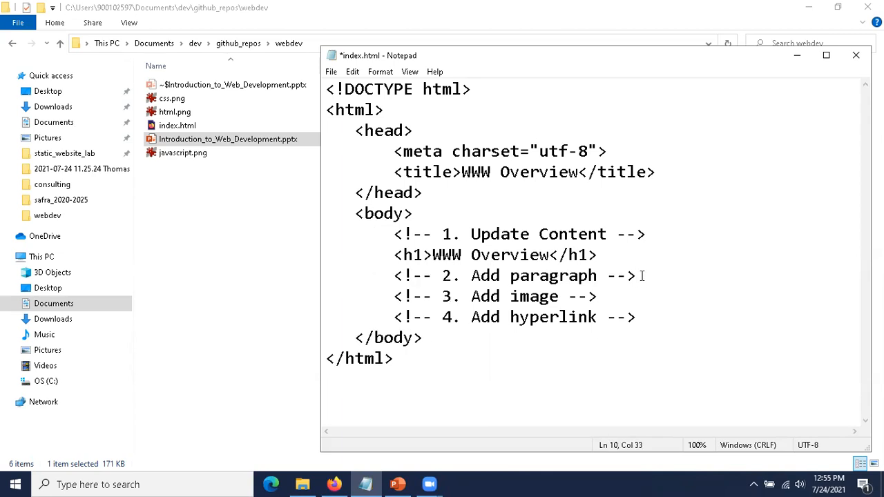
{"action": "key", "text": "Enter"}
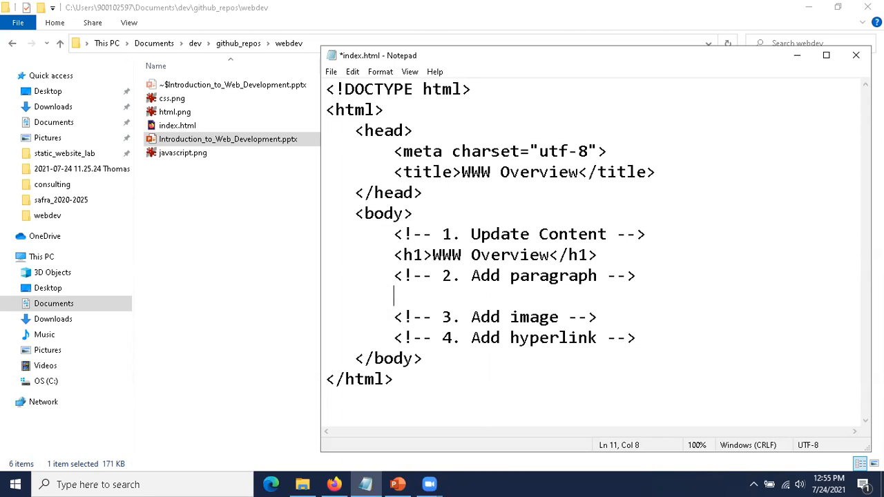
Add a <p> paragraph: 'This website is a summary of the WWW offered to curious people everywhere.'.
{"action": "type", "text": "<p>"}
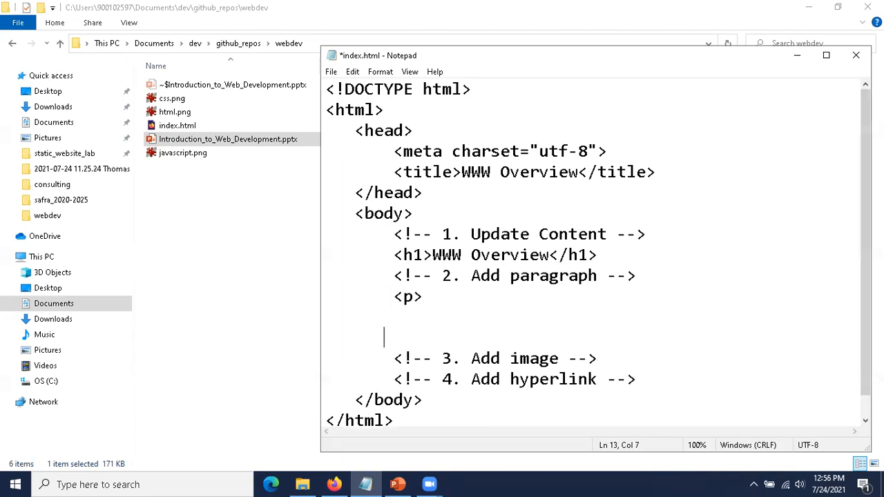
{"action": "type", "text": "</p>"}
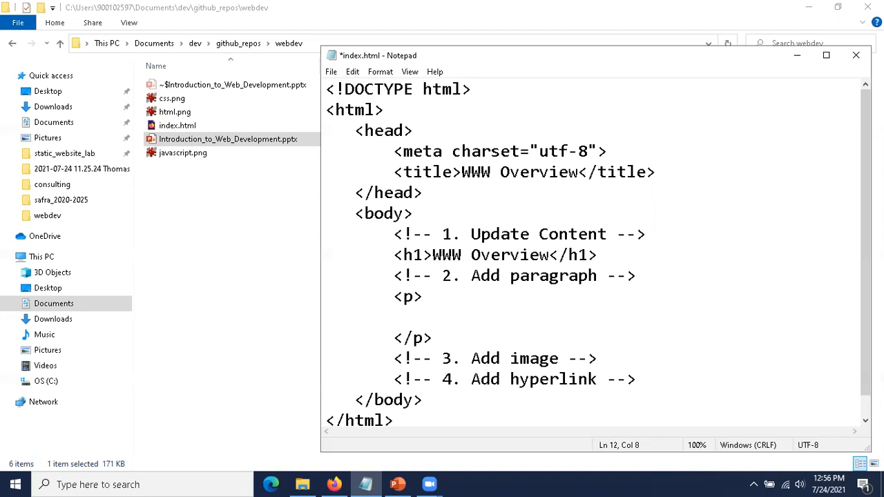
{"action": "type", "text": "This w"}
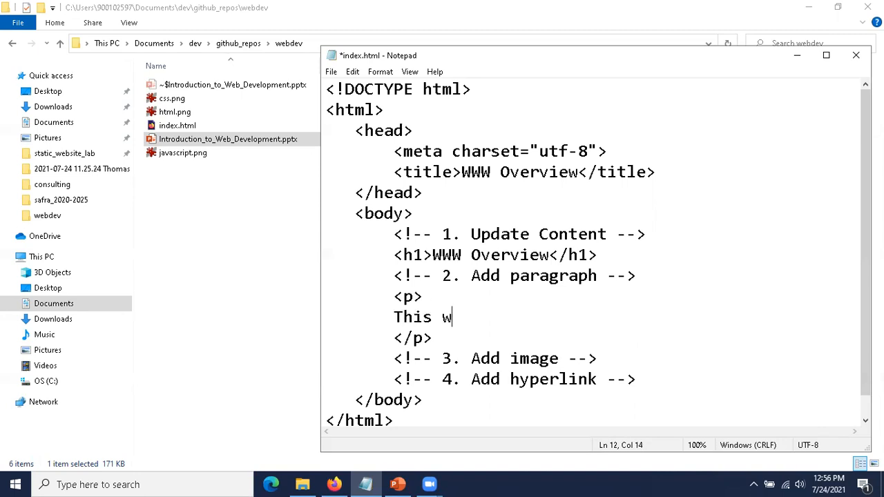
{"action": "type", "text": "ebsite"}
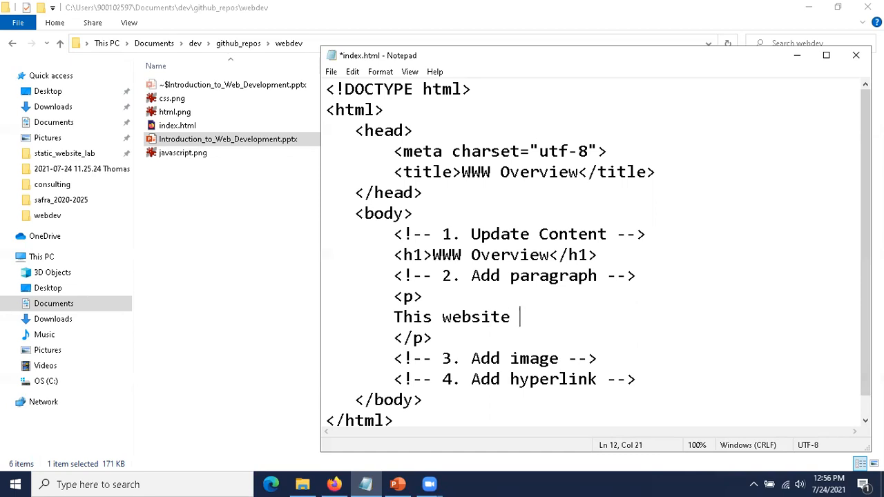
{"action": "type", "text": "is a"}
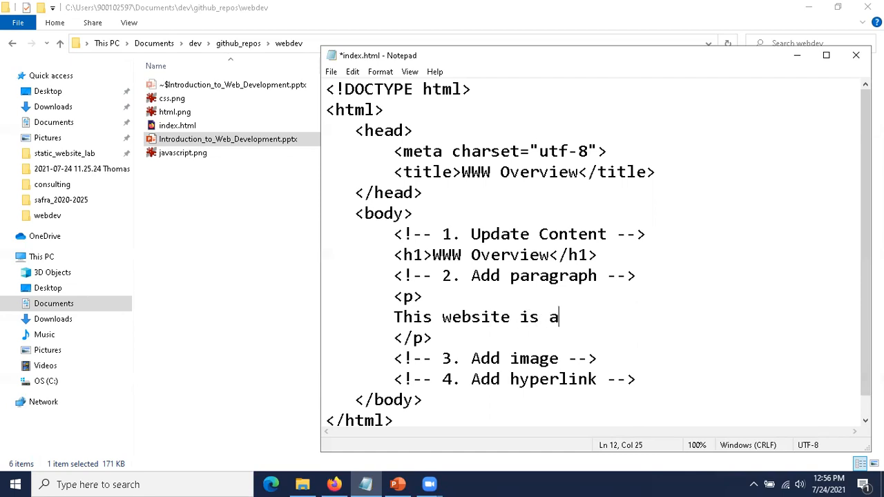
{"action": "type", "text": "summa"}
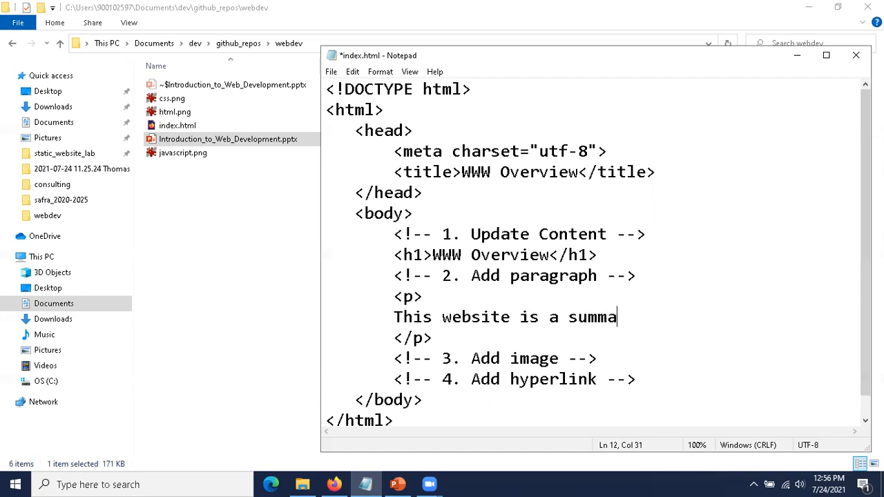
{"action": "type", "text": "ry of the WWW overview"}
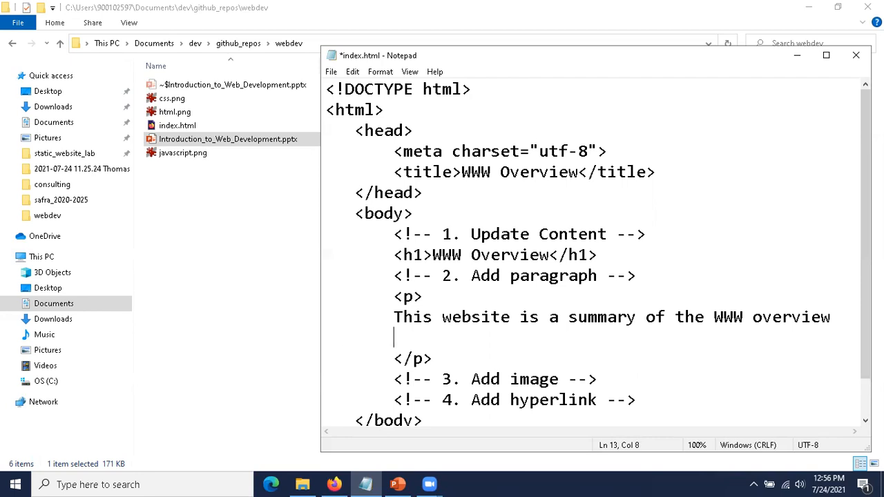
{"action": "type", "text": "offered t"}
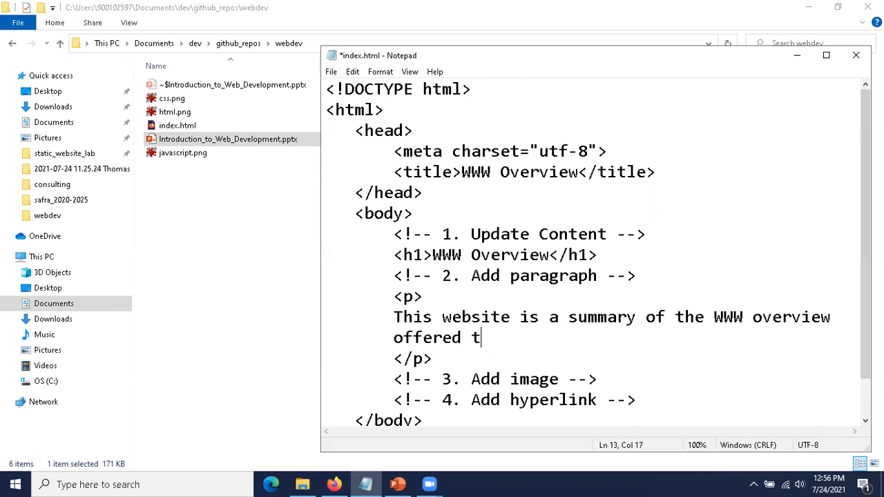
{"action": "type", "text": "o cur"}
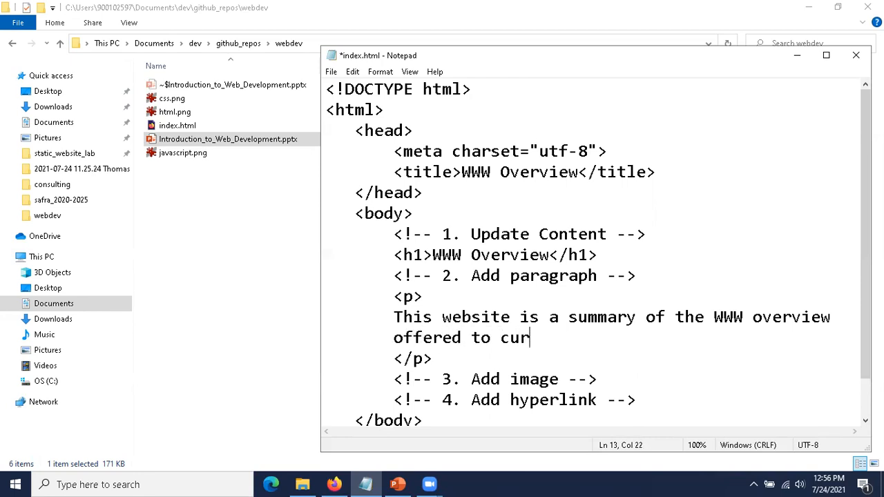
{"action": "type", "text": "ious people"}
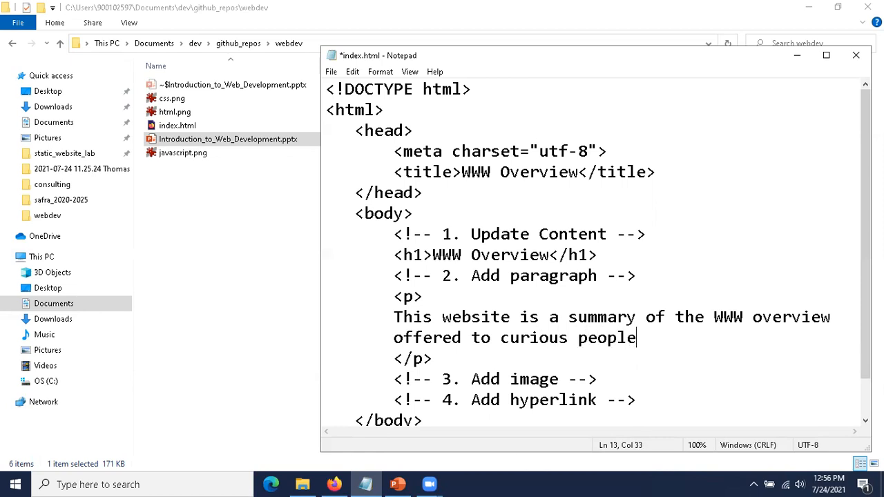
{"action": "type", "text": "everywe"}
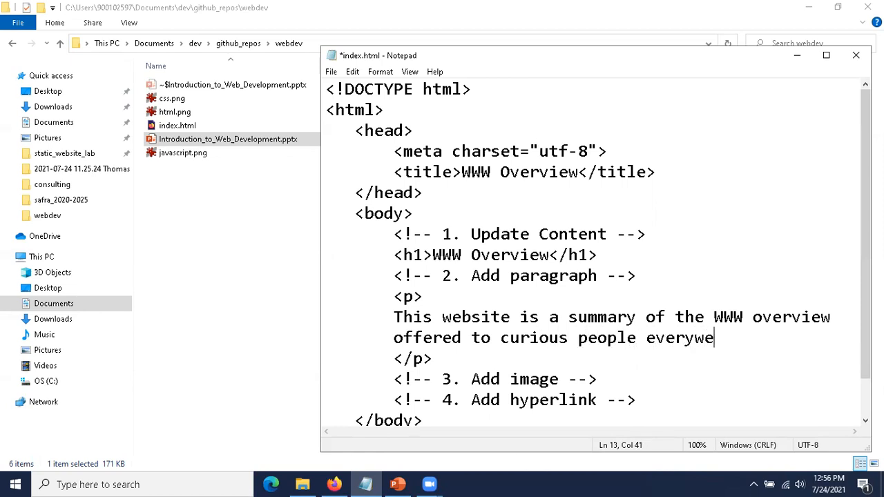
{"action": "type", "text": "re."}
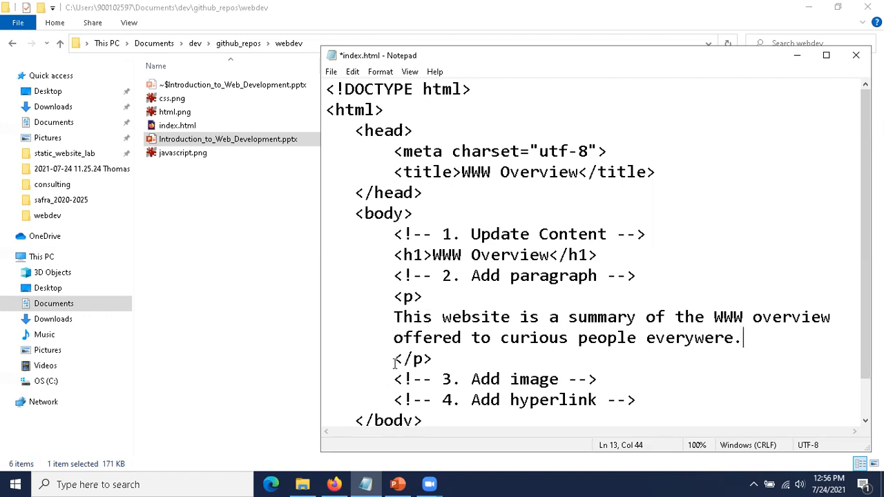
{"action": "mouse_move", "coordinate": [592, 241]}
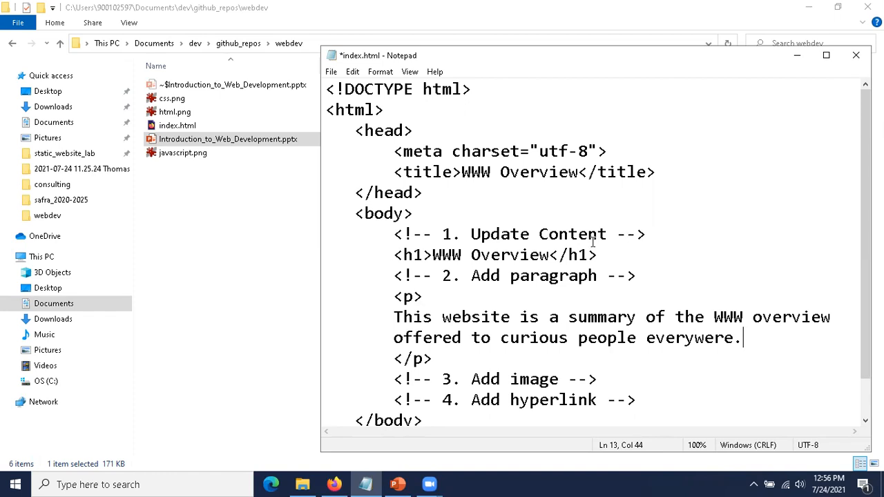
{"action": "mouse_move", "coordinate": [639, 372]}
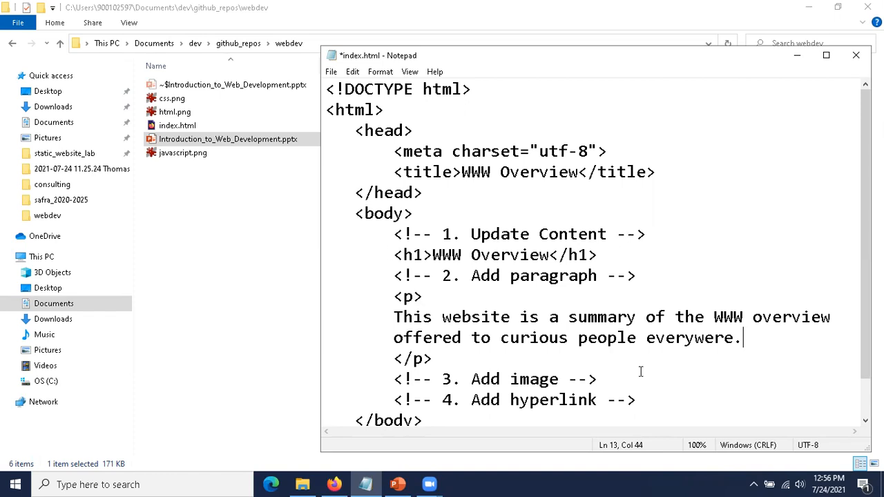
{"action": "scroll", "scroll_direction": "down", "scroll_amount": 3}
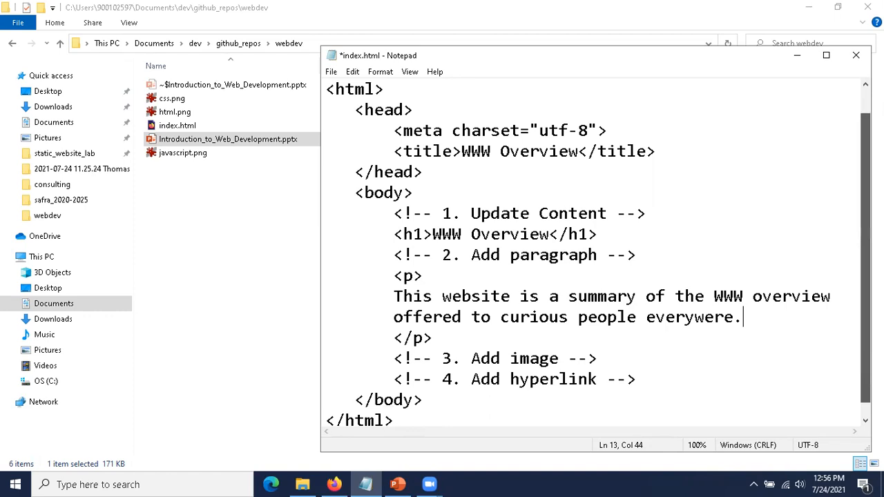
{"action": "scroll", "scroll_direction": "down", "scroll_amount": 3}
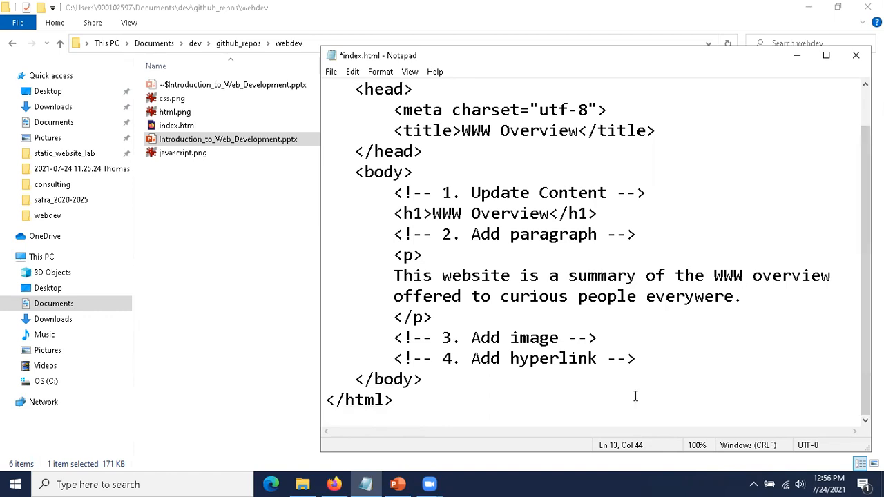
Add <img src="html.png"> on a new line under the '3. Add image' comment.
{"action": "left_click", "coordinate": [597, 337]}
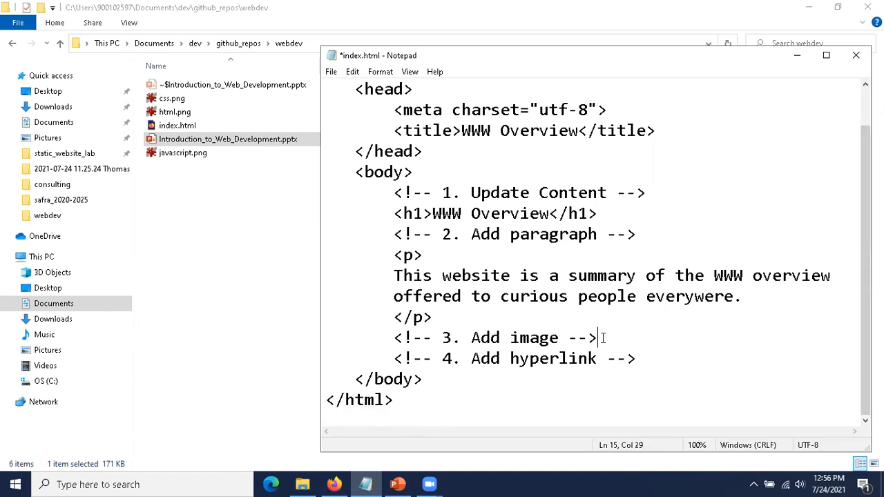
{"action": "key", "text": "Enter"}
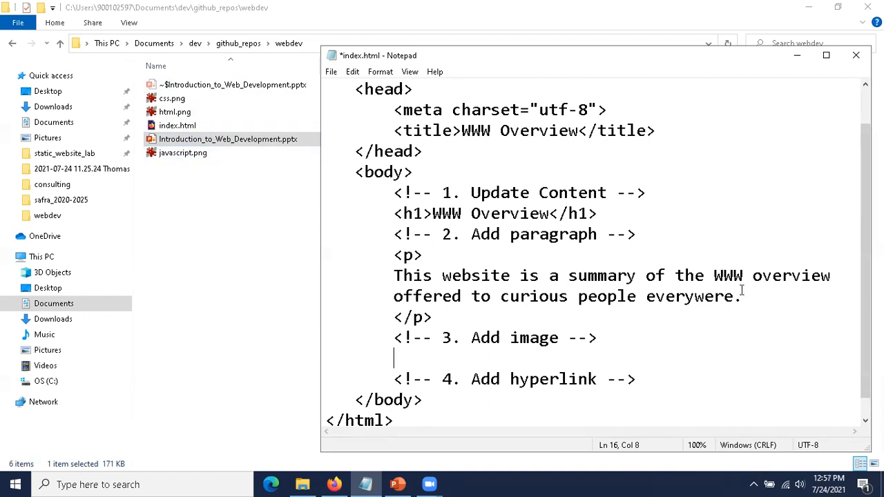
{"action": "mouse_move", "coordinate": [759, 251]}
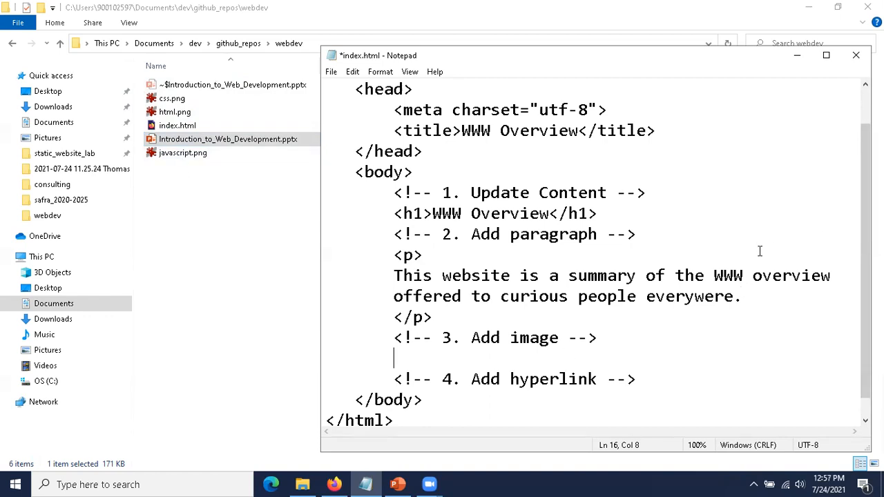
{"action": "type", "text": "<"}
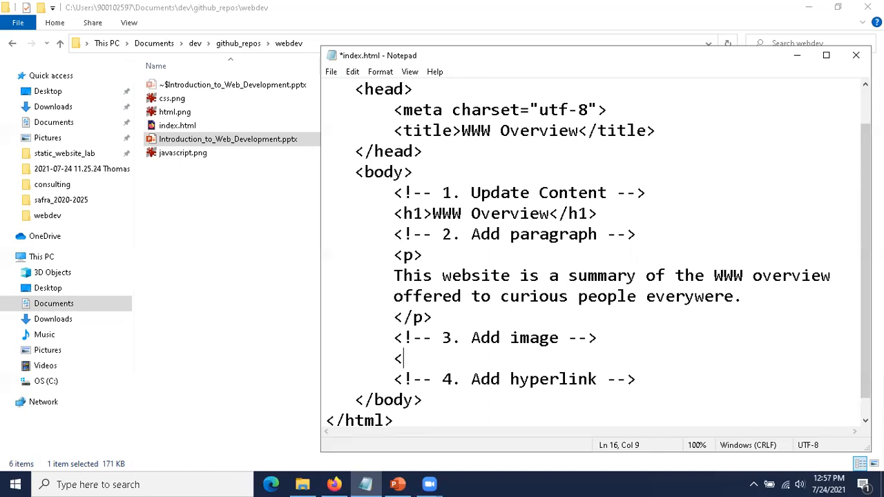
{"action": "type", "text": "img"}
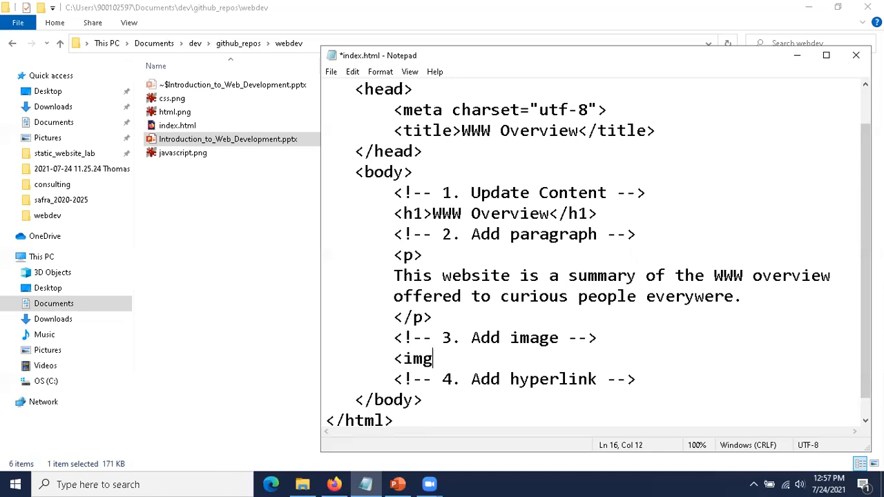
{"action": "type", "text": "\" \""}
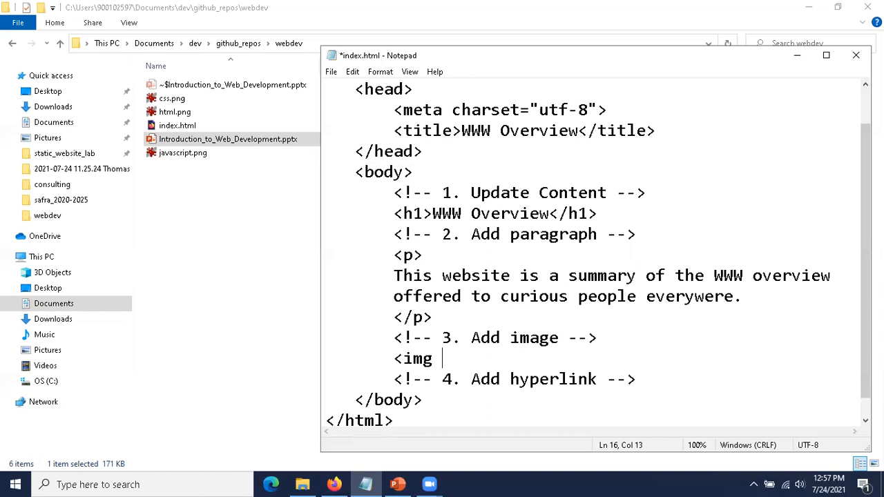
{"action": "type", "text": "src="}
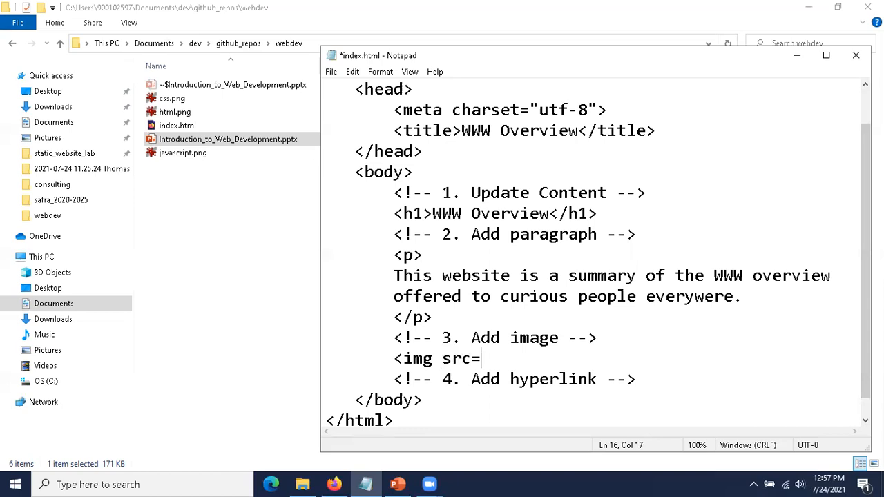
{"action": "type", "text": "\"\""}
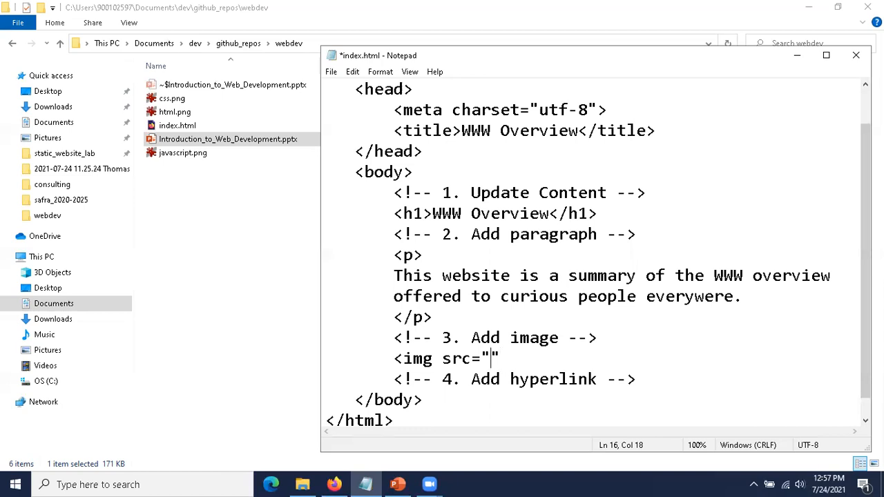
{"action": "type", "text": "html"}
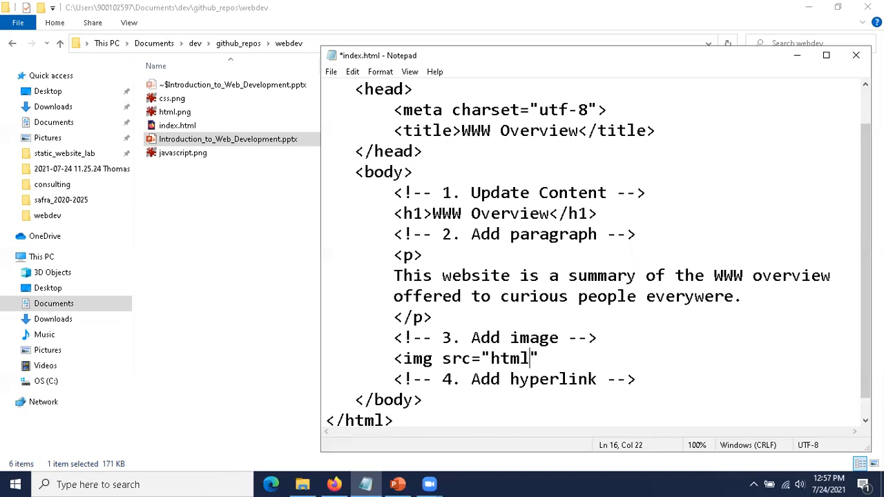
{"action": "type", "text": ".png"}
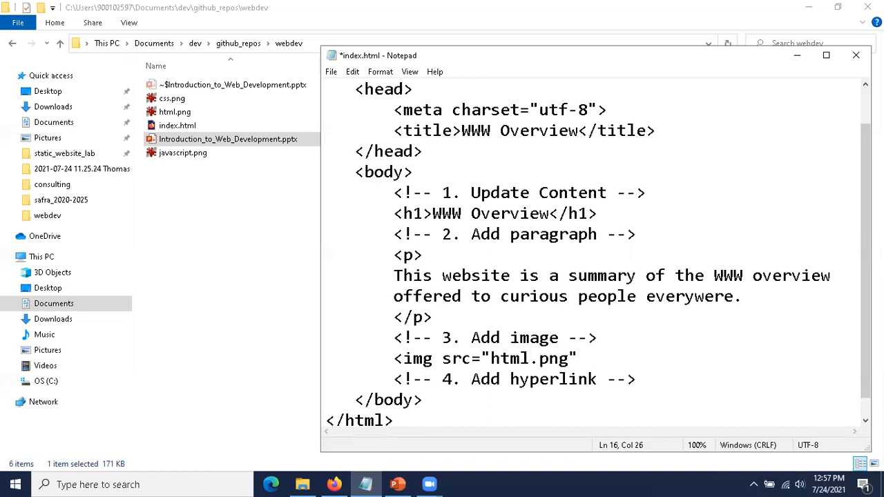
{"action": "type", "text": ">"}
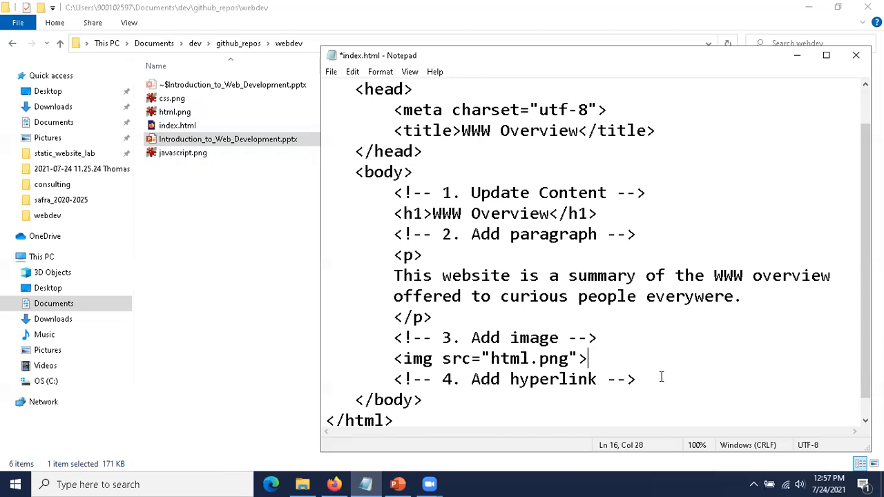
Begin an <a href="" tag on a new line under the '4. Add hyperlink' comment.
{"action": "left_click", "coordinate": [637, 378]}
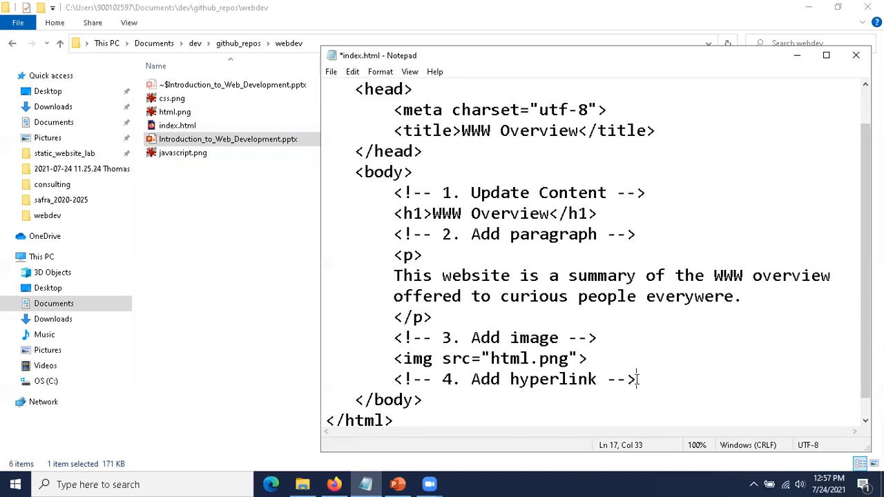
{"action": "key", "text": "Enter"}
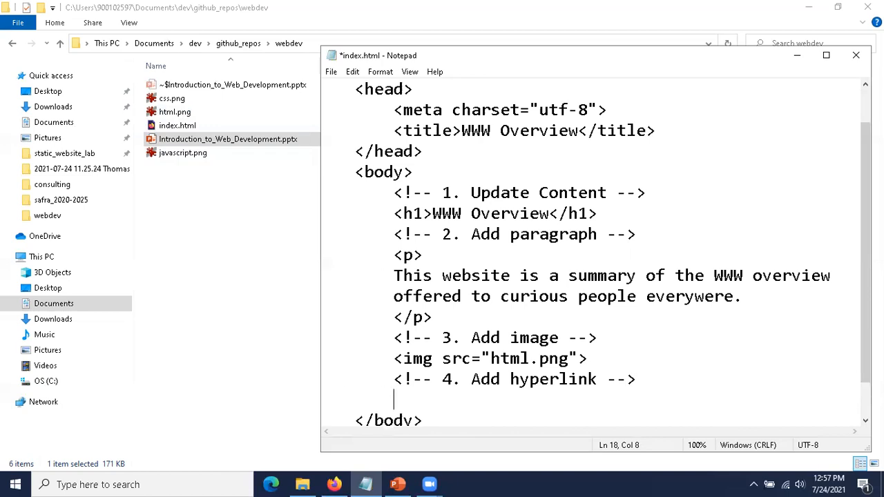
{"action": "type", "text": "<a"}
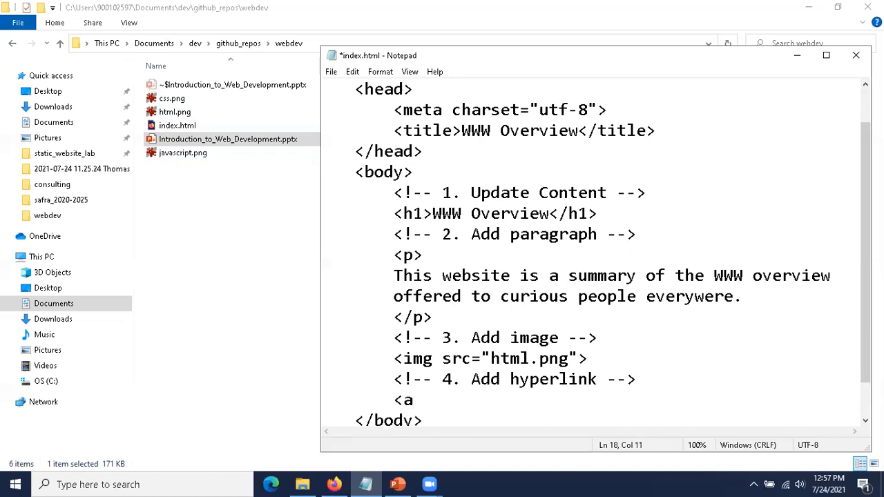
{"action": "type", "text": "href="}
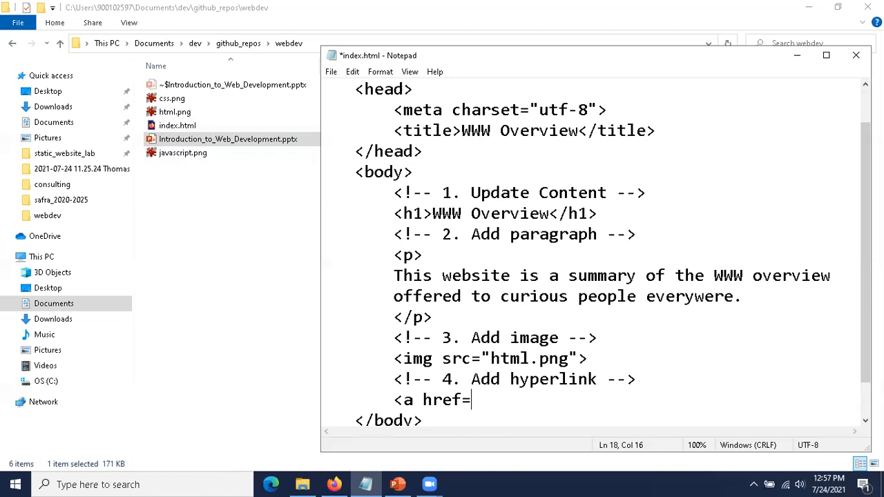
{"action": "type", "text": "\"\""}
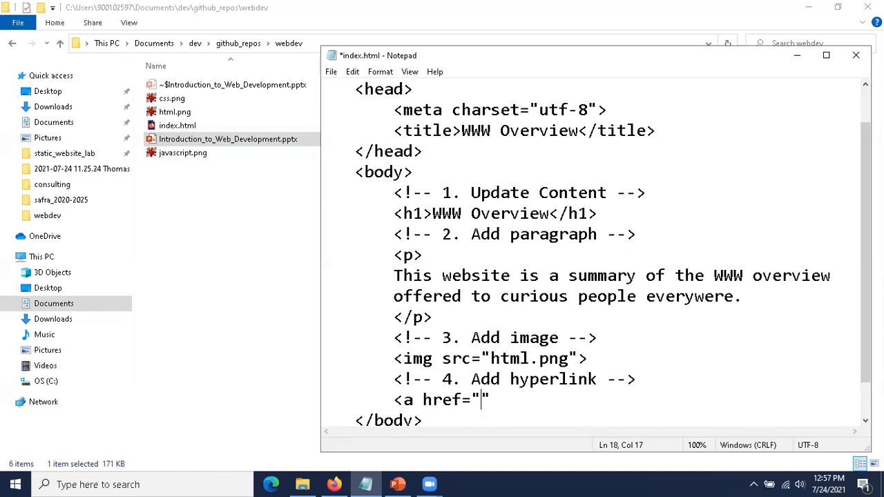
{"action": "mouse_move", "coordinate": [334, 483]}
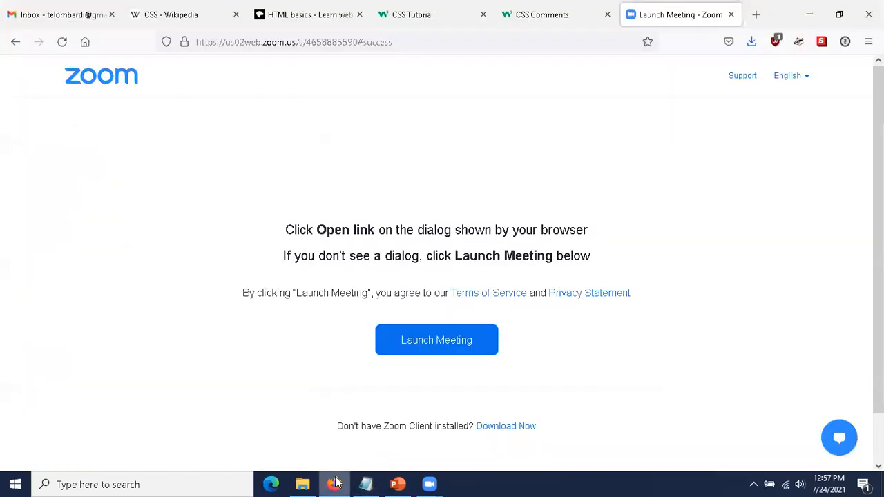
Copy the MDN HTML basics article address from Firefox into the href quotes.
{"action": "left_click", "coordinate": [311, 15]}
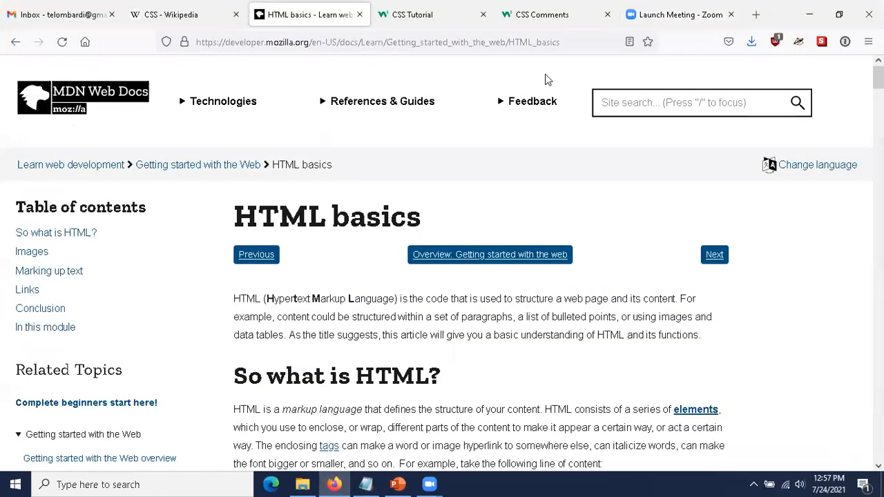
{"action": "left_click", "coordinate": [378, 42]}
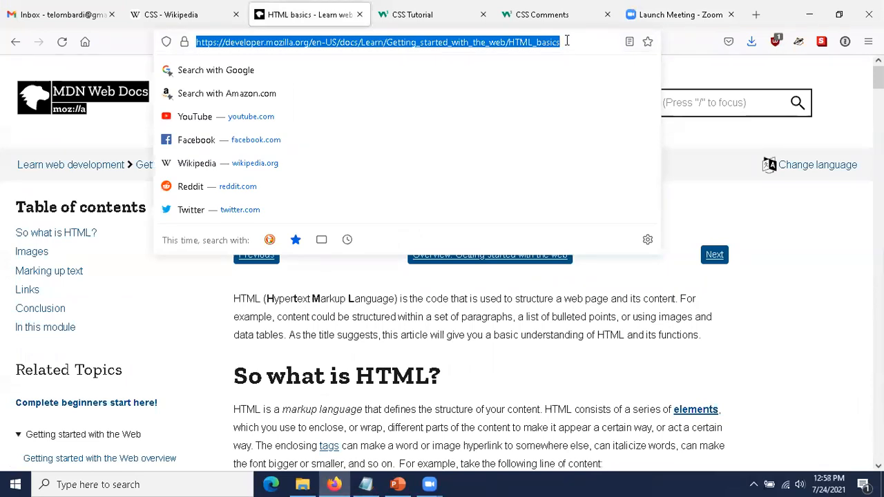
{"action": "left_click", "coordinate": [796, 262]}
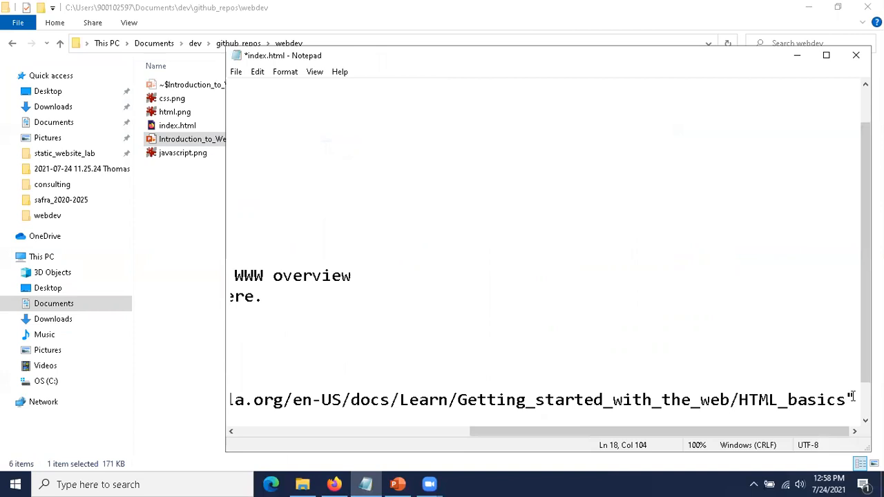
Close the anchor with </a> and link text 'MDN Web Docs: HTML Basics'.
{"action": "type", "text": "\">"}
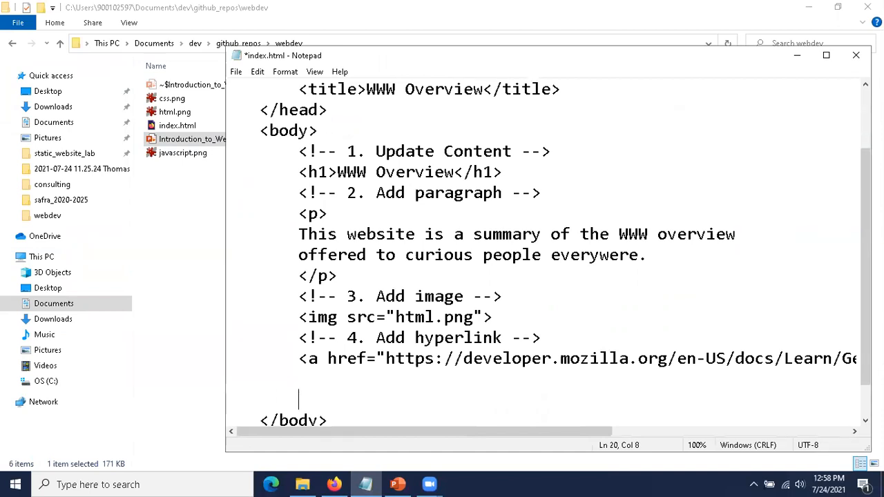
{"action": "type", "text": "</a>"}
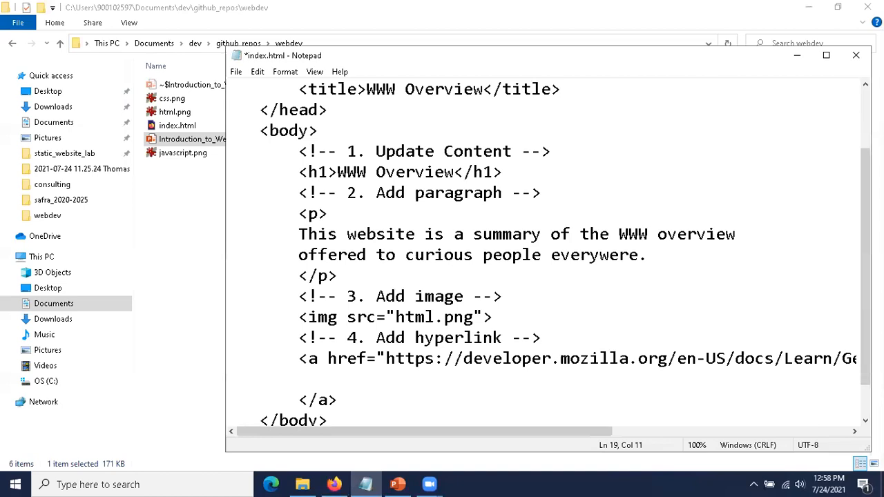
{"action": "type", "text": "MDN"}
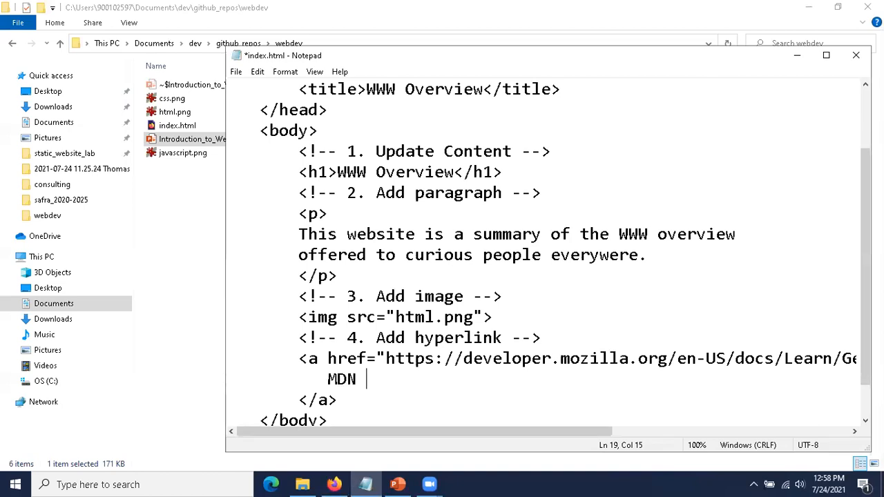
{"action": "type", "text": "Web Docs"}
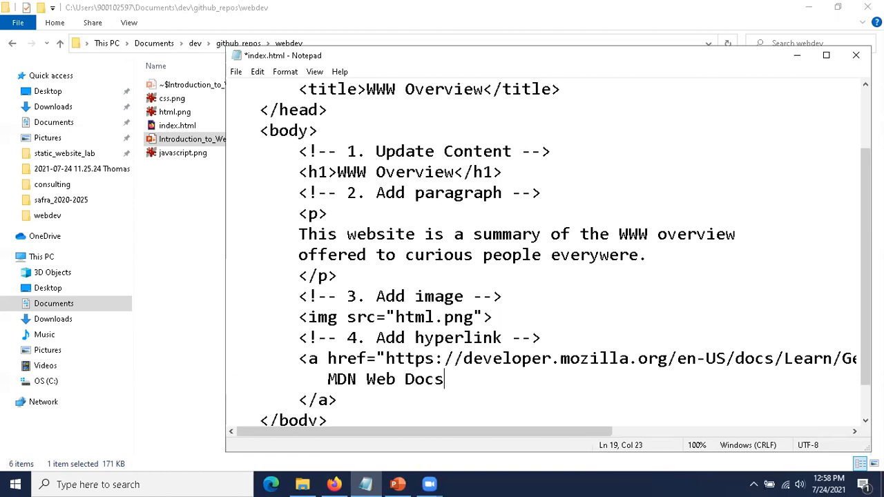
{"action": "type", "text": ": HTML"}
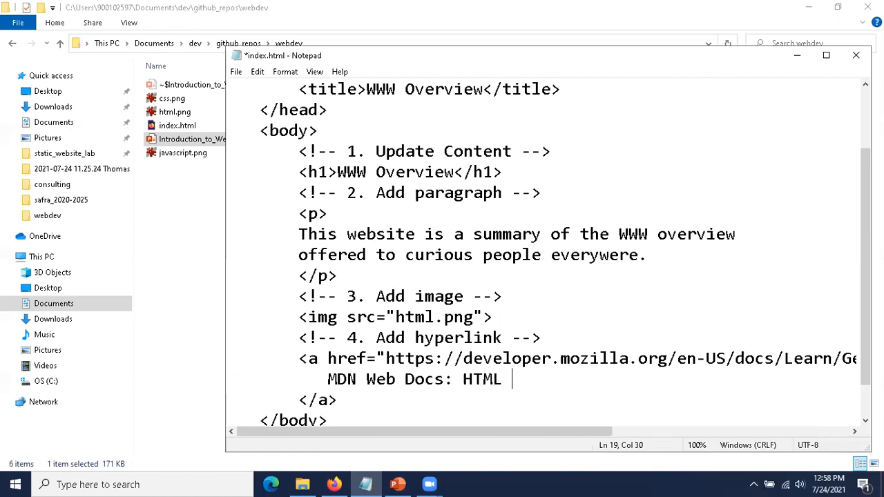
{"action": "type", "text": "Basics"}
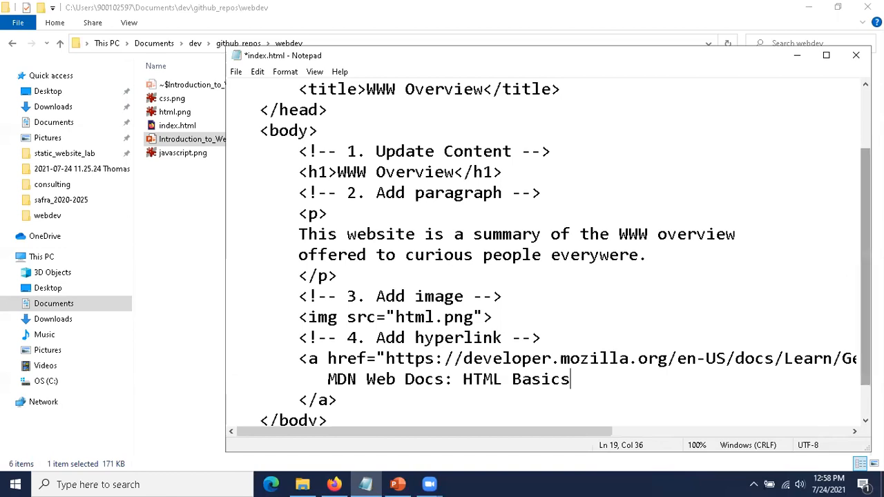
{"action": "scroll", "scroll_direction": "down", "scroll_amount": 3}
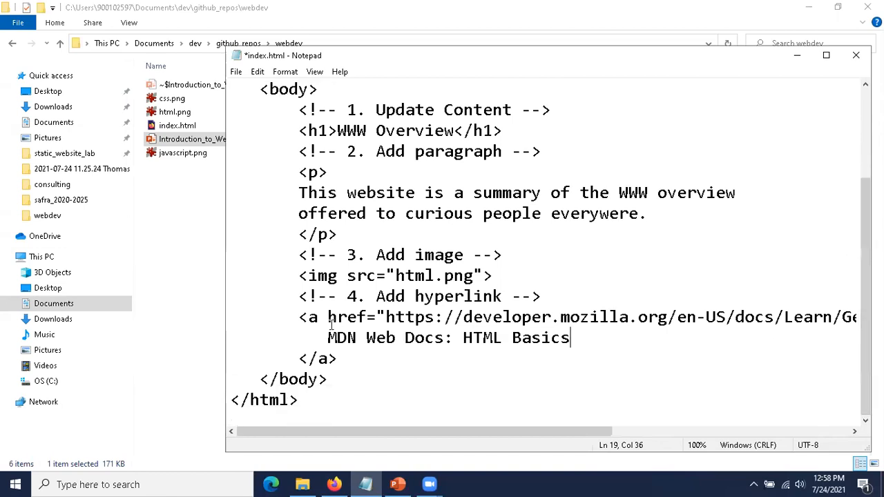
{"action": "left_click_drag", "start_coordinate": [328, 338], "coordinate": [454, 338]}
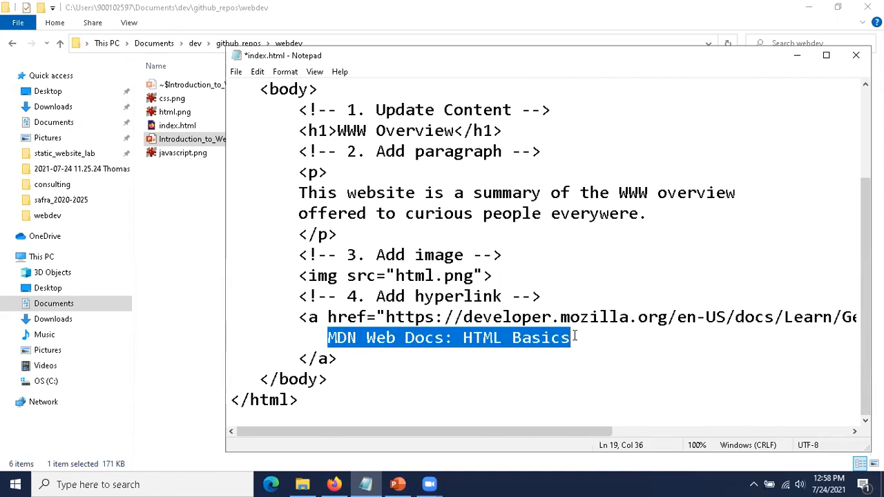
{"action": "mouse_move", "coordinate": [538, 368]}
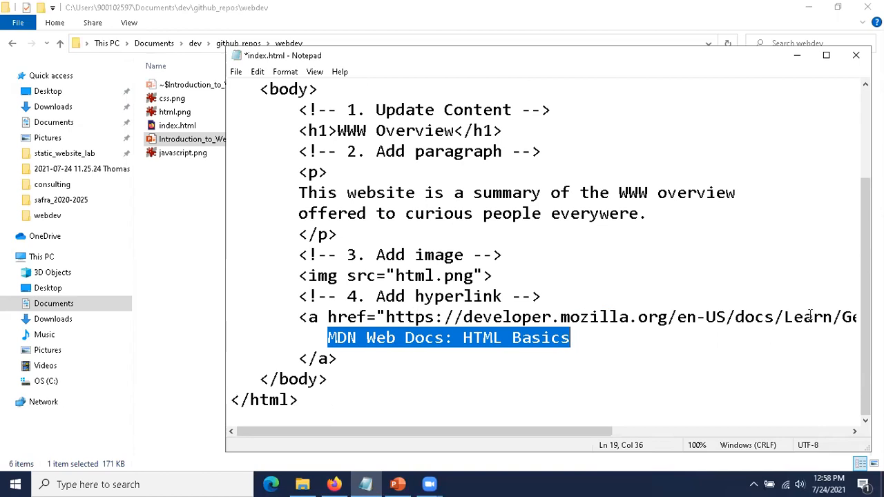
Save index.html via File > Save.
{"action": "left_click", "coordinate": [235, 71]}
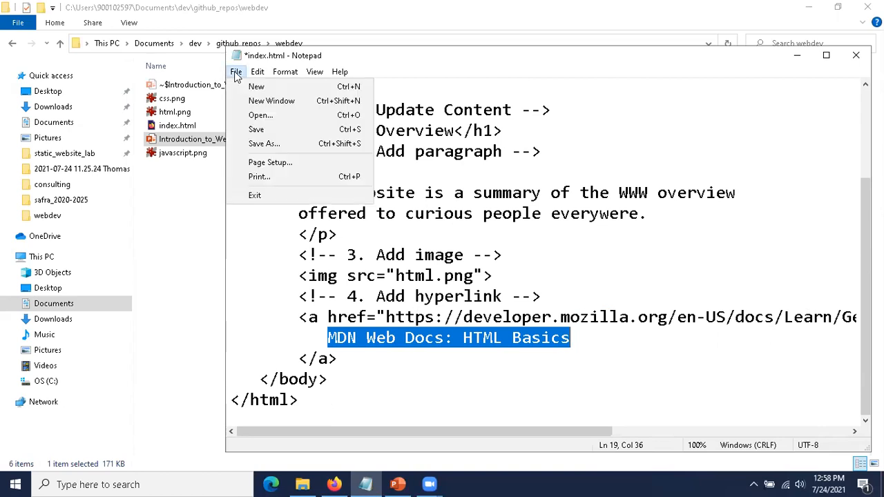
{"action": "left_click", "coordinate": [256, 130]}
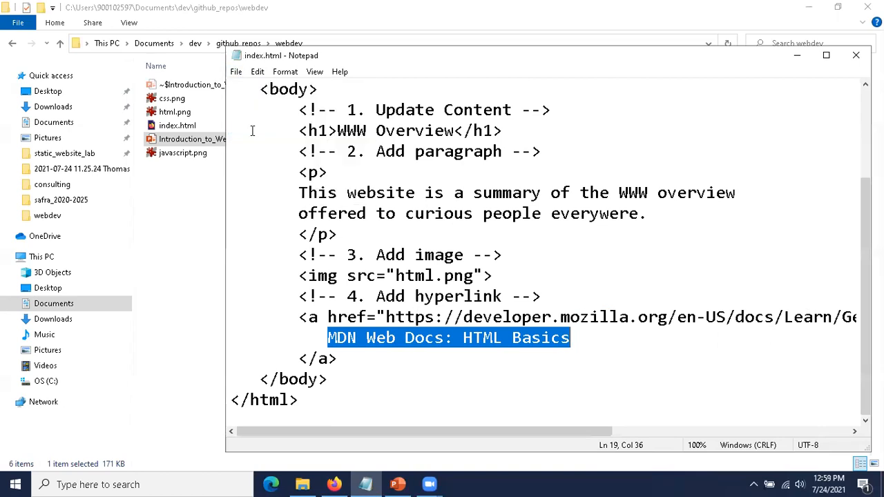
{"action": "mouse_move", "coordinate": [168, 210]}
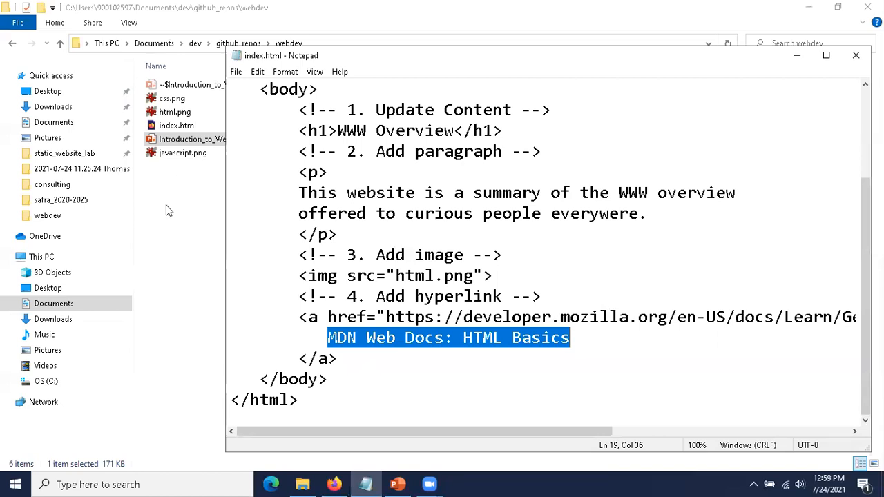
Open index.html from the webdev folder in Firefox.
{"action": "left_click", "coordinate": [855, 56]}
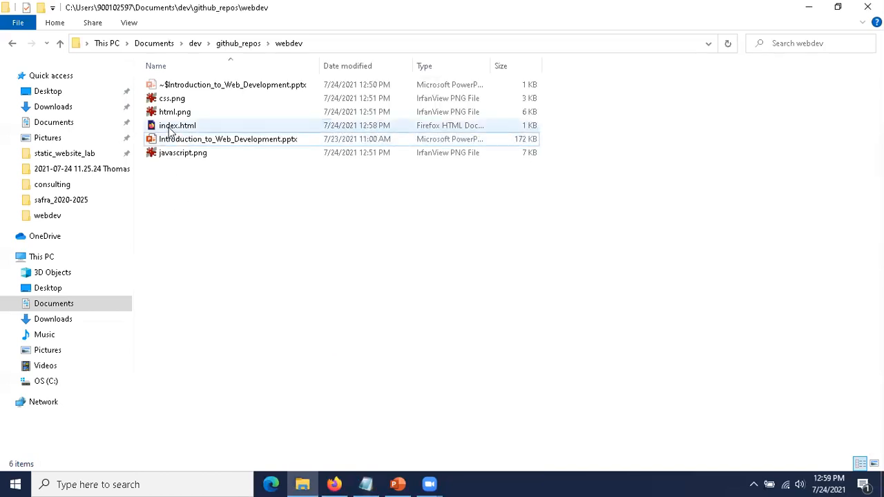
{"action": "left_click", "coordinate": [177, 125]}
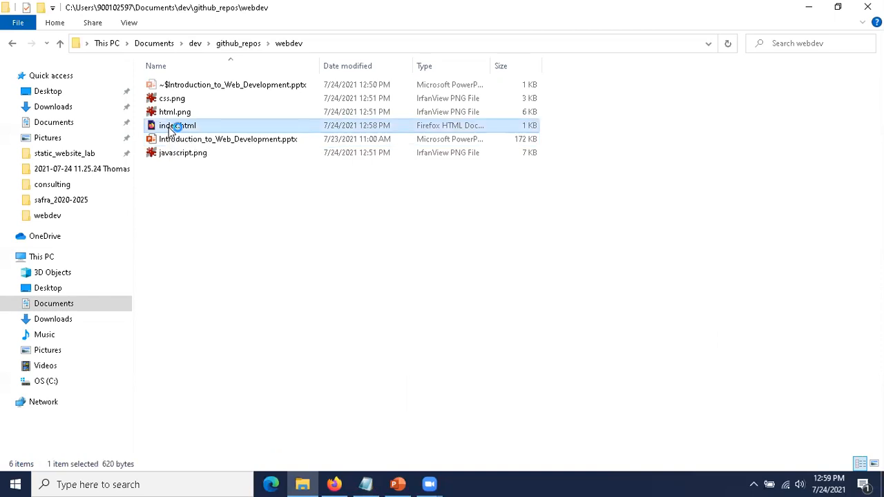
{"action": "double_click", "coordinate": [176, 126]}
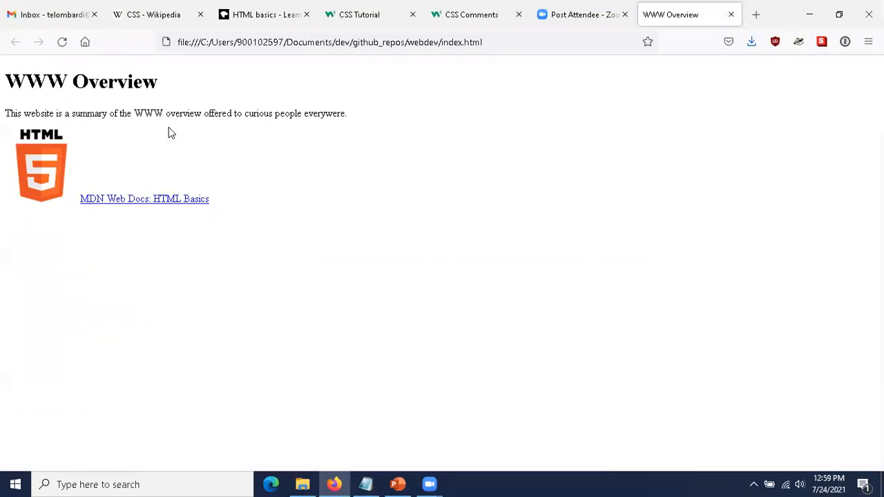
{"action": "mouse_move", "coordinate": [266, 182]}
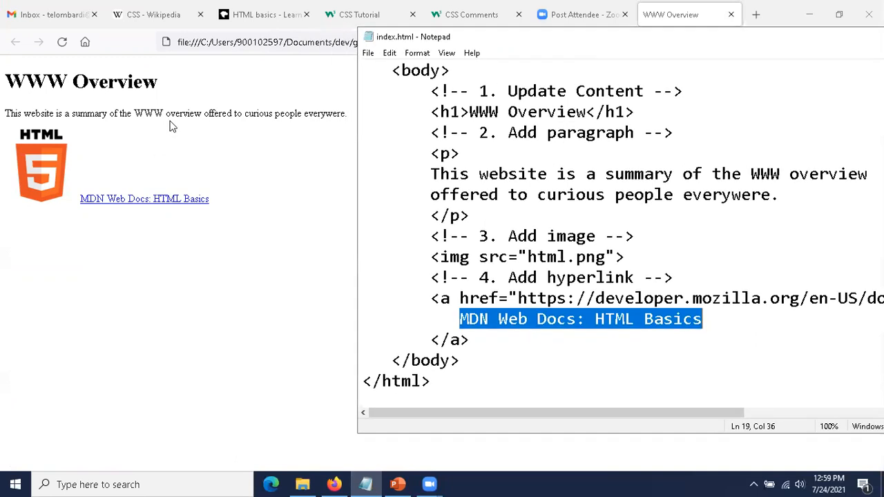
{"action": "mouse_move", "coordinate": [695, 10]}
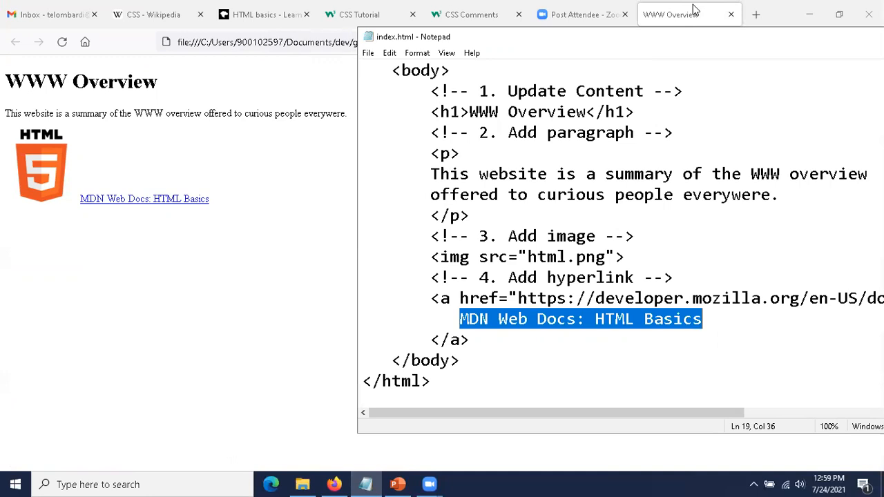
{"action": "mouse_move", "coordinate": [707, 7]}
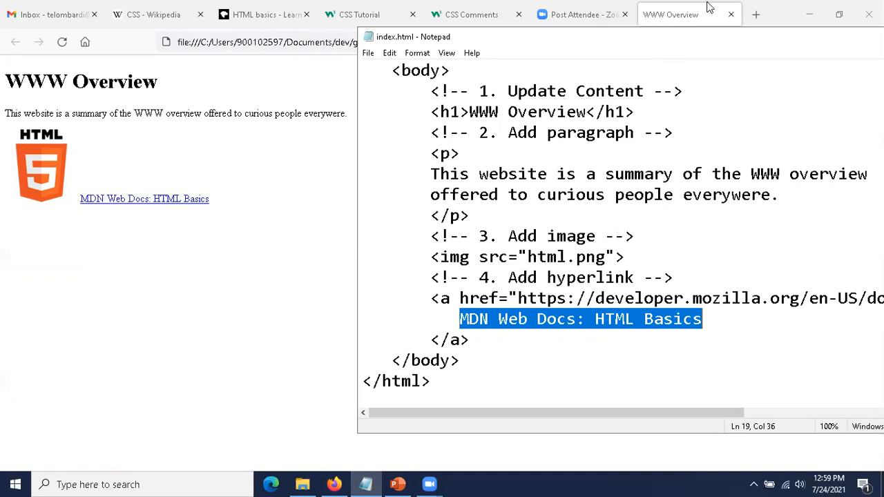
{"action": "mouse_move", "coordinate": [552, 112]}
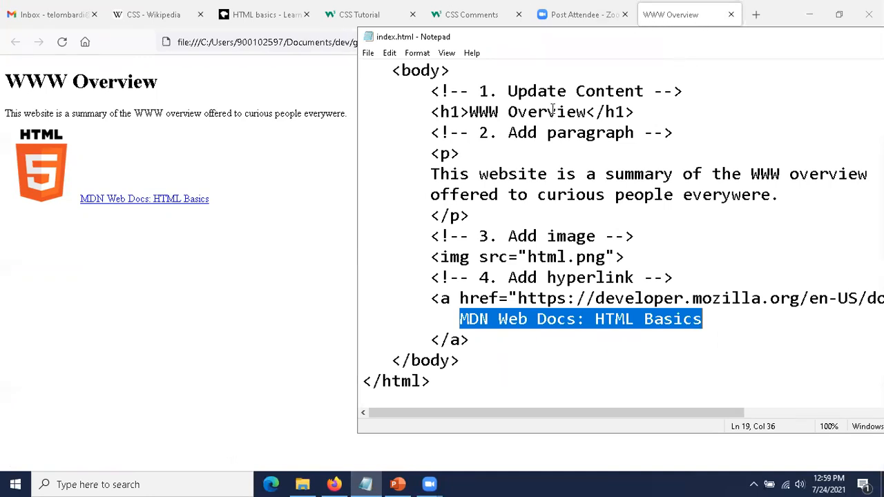
{"action": "mouse_move", "coordinate": [393, 71]}
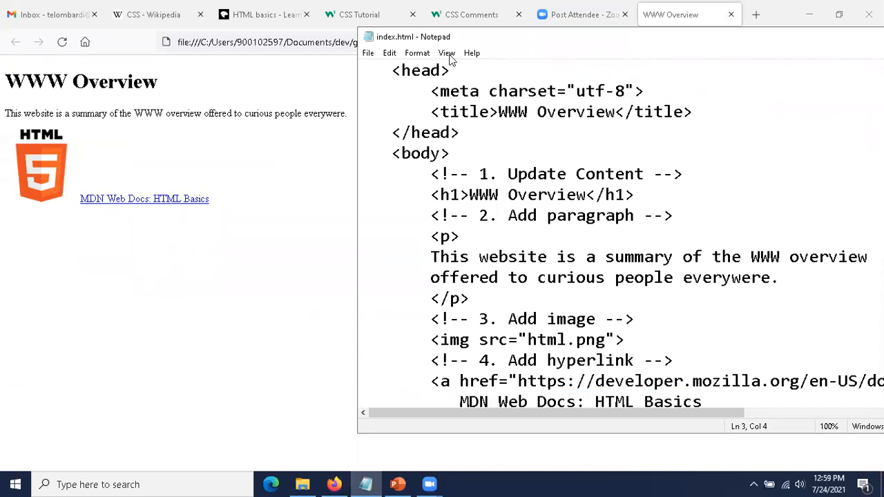
{"action": "left_click_drag", "start_coordinate": [498, 111], "coordinate": [606, 111]}
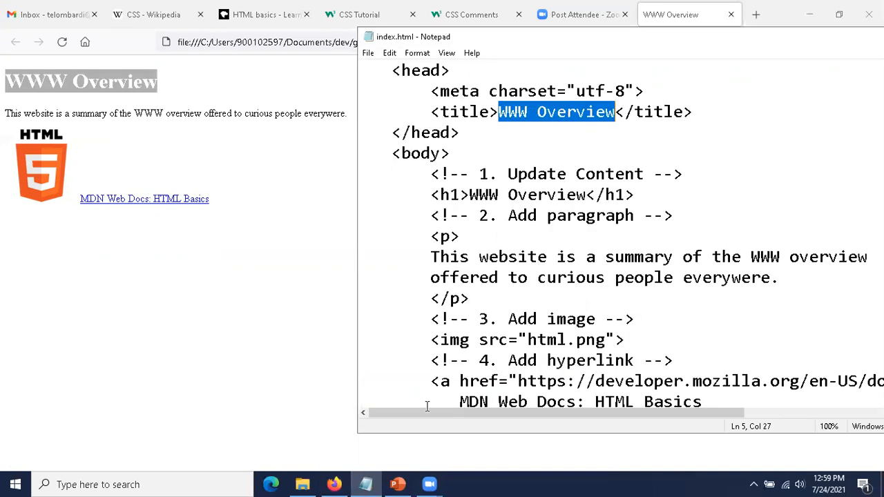
{"action": "left_click", "coordinate": [470, 195]}
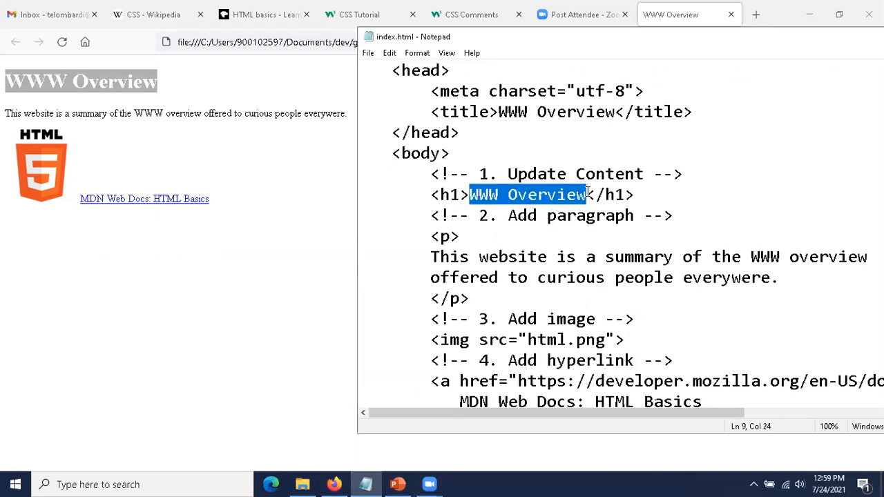
{"action": "mouse_move", "coordinate": [573, 195]}
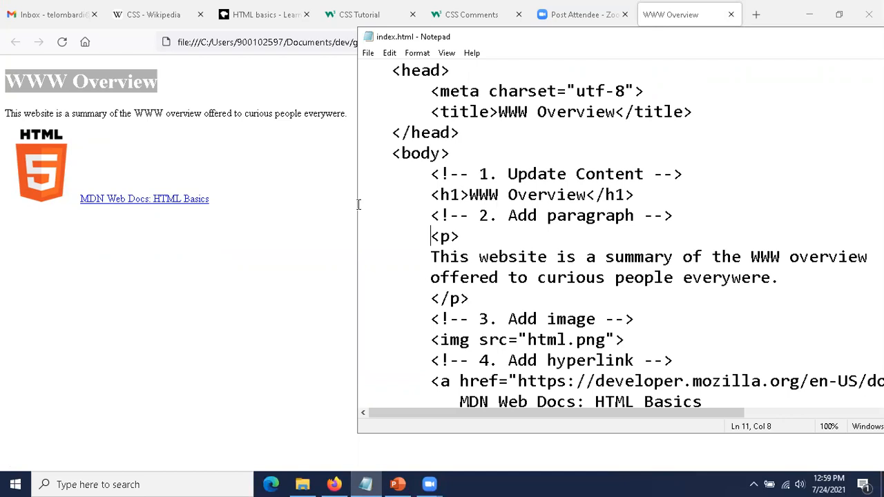
{"action": "left_click_drag", "start_coordinate": [429, 236], "coordinate": [460, 278]}
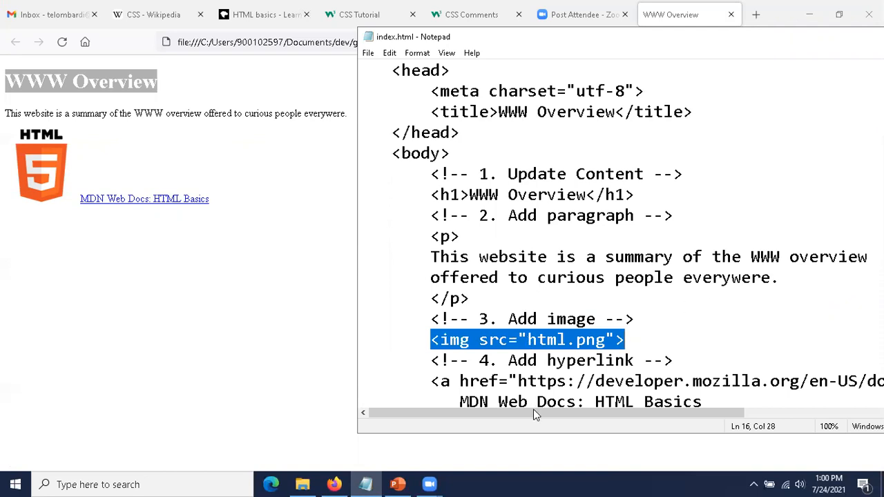
Select the 'MDN Web Docs: HTML Basics' link text in Notepad, then switch to File Explorer.
{"action": "left_click", "coordinate": [431, 360]}
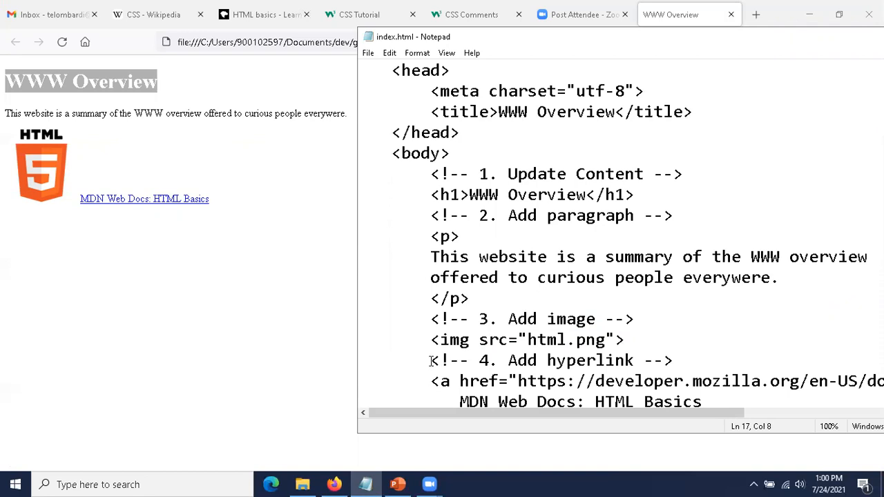
{"action": "scroll", "scroll_direction": "down", "scroll_amount": 3}
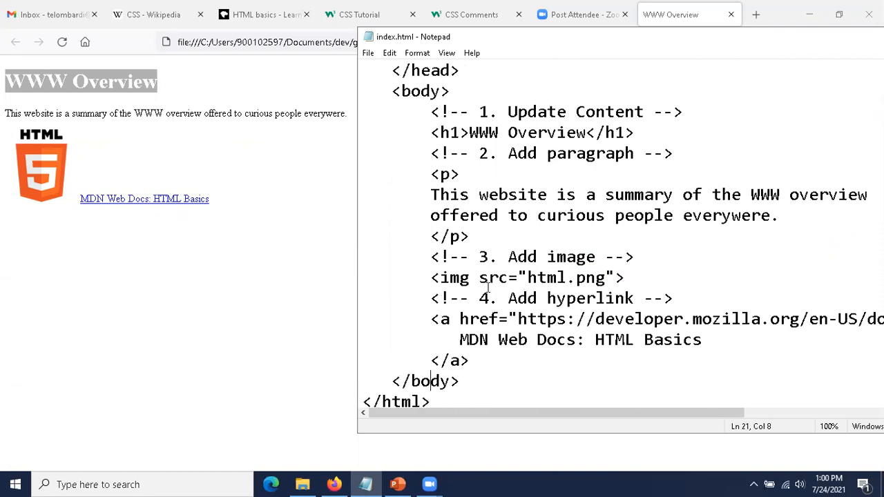
{"action": "left_click", "coordinate": [460, 340]}
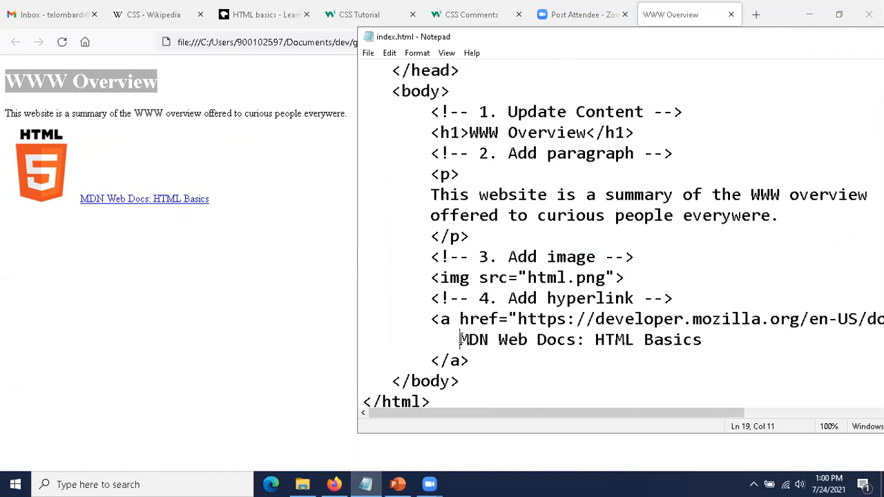
{"action": "left_click_drag", "start_coordinate": [460, 339], "coordinate": [703, 339]}
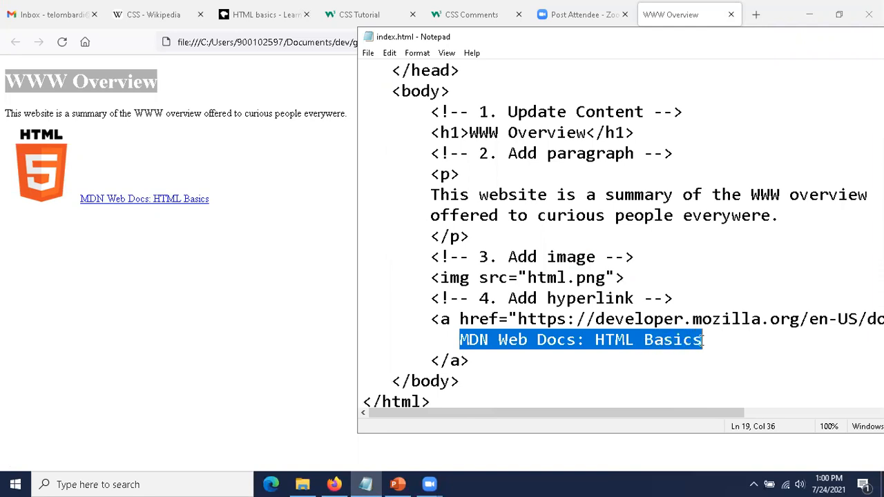
{"action": "mouse_move", "coordinate": [138, 204]}
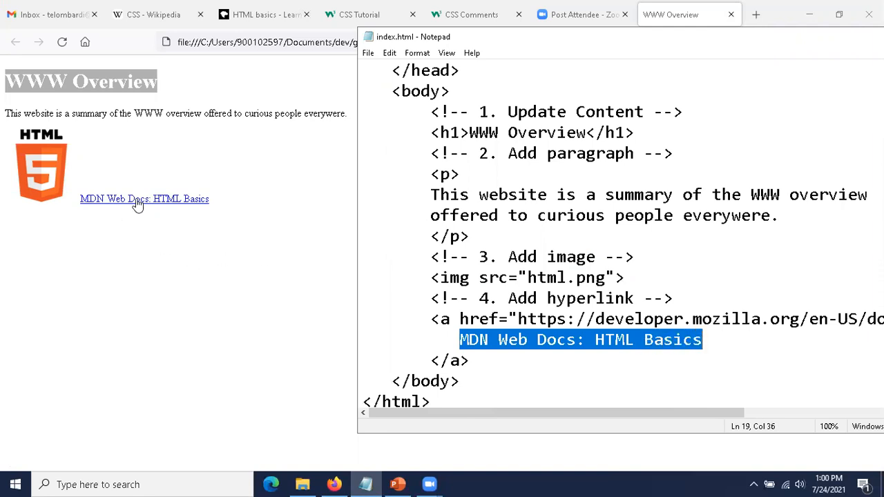
{"action": "mouse_move", "coordinate": [136, 206]}
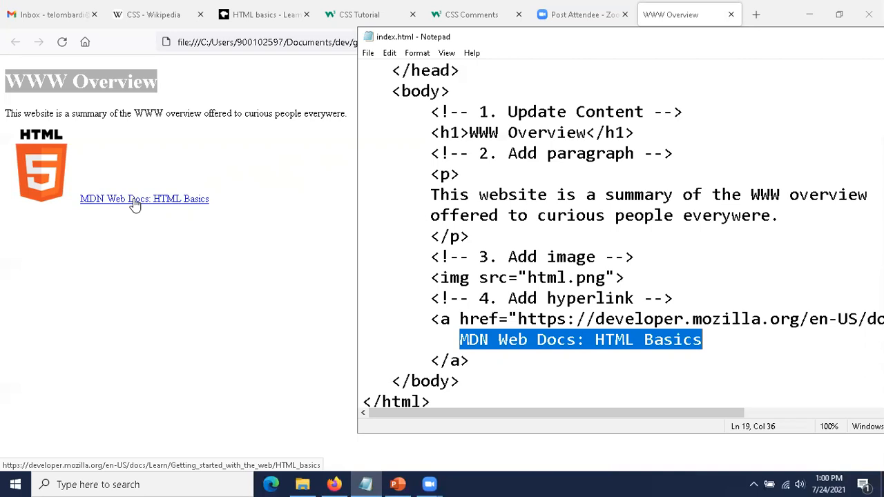
{"action": "left_click", "coordinate": [144, 199]}
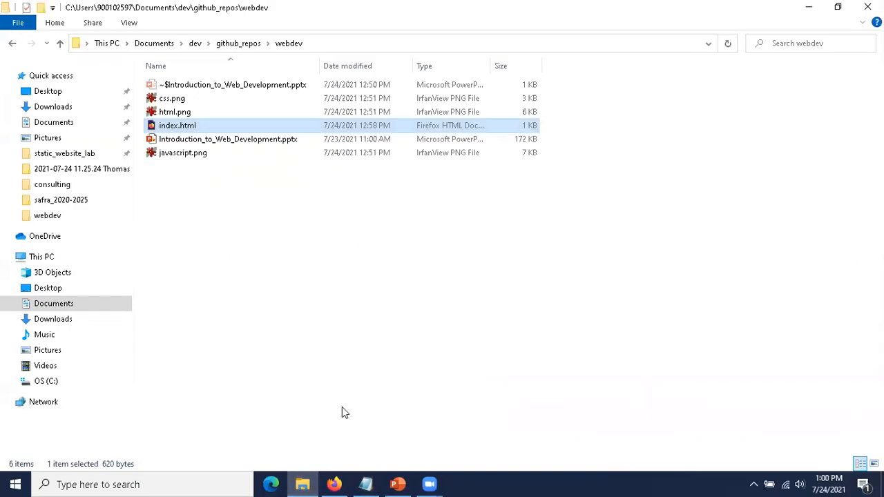
Bring index.html back in front of the webdev folder and deselect the link text.
{"action": "double_click", "coordinate": [177, 125]}
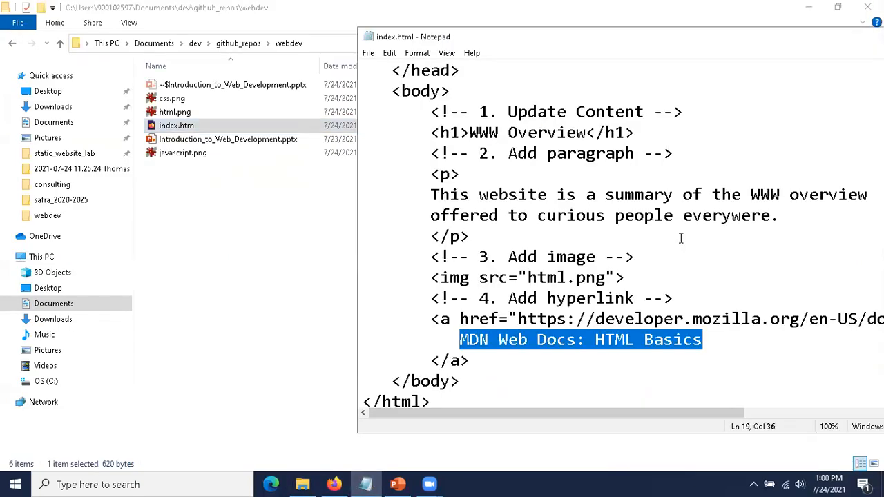
{"action": "mouse_move", "coordinate": [583, 47]}
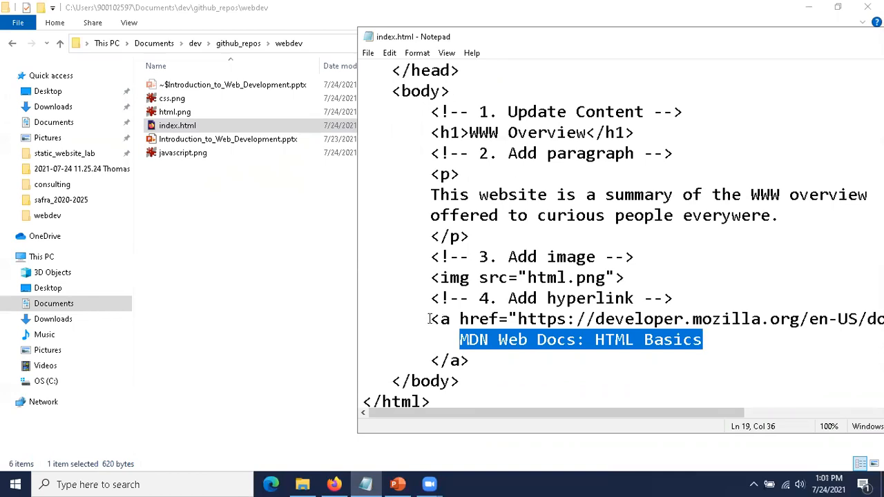
{"action": "left_click", "coordinate": [698, 229]}
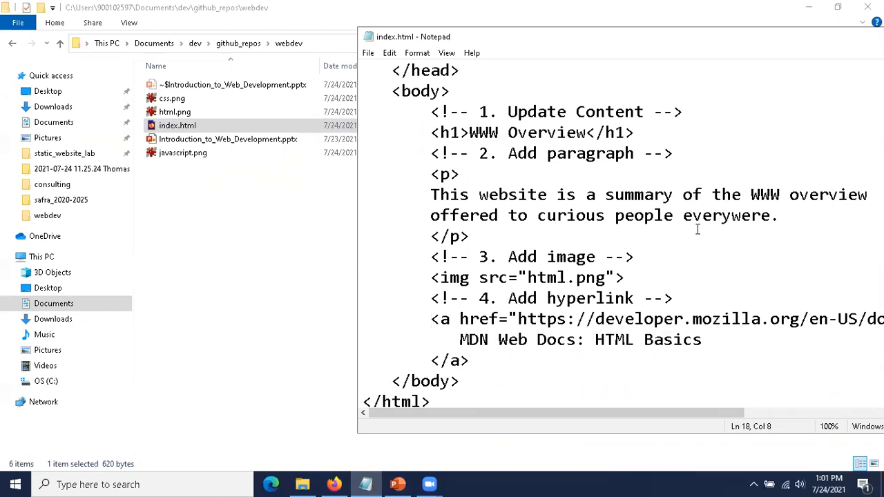
{"action": "mouse_move", "coordinate": [543, 339]}
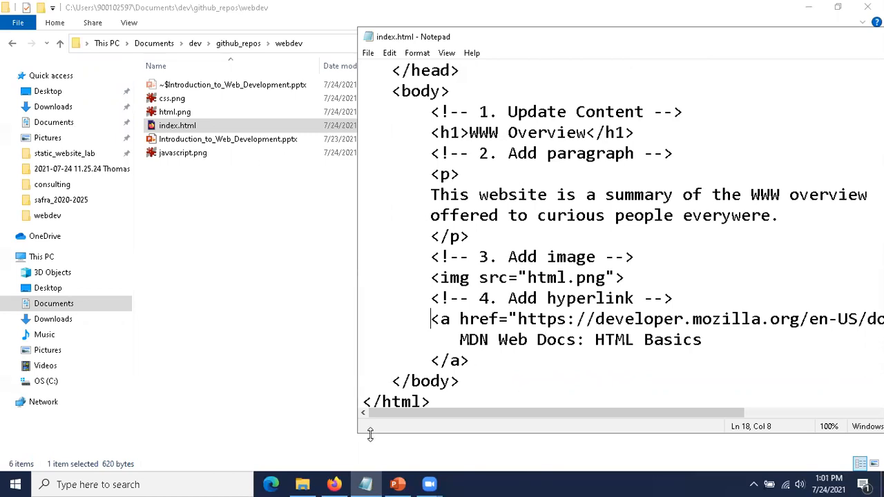
{"action": "mouse_move", "coordinate": [357, 463]}
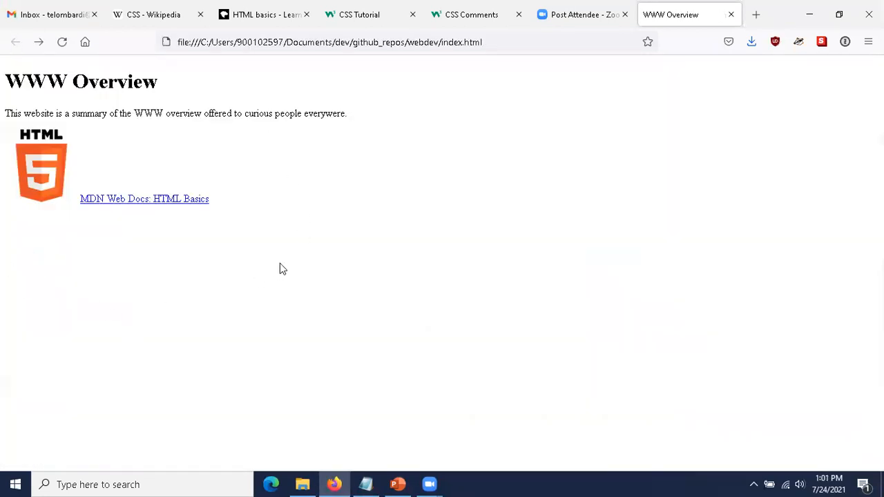
{"action": "mouse_move", "coordinate": [297, 261]}
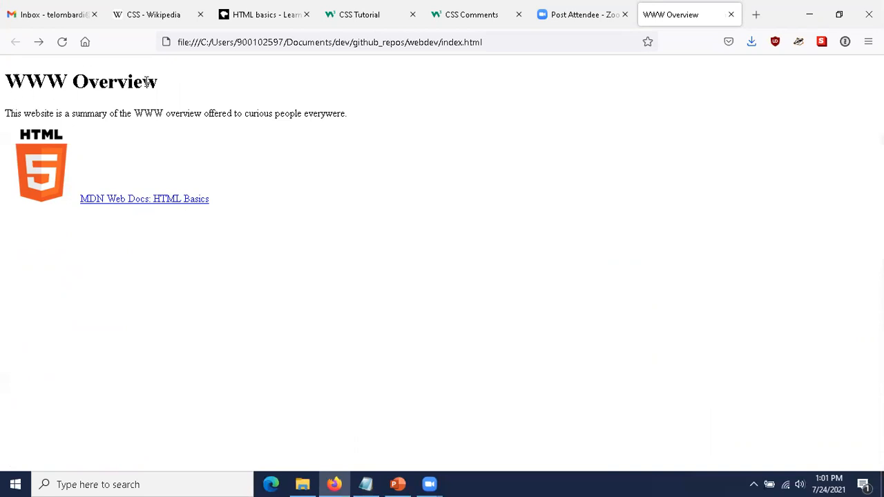
{"action": "mouse_move", "coordinate": [155, 174]}
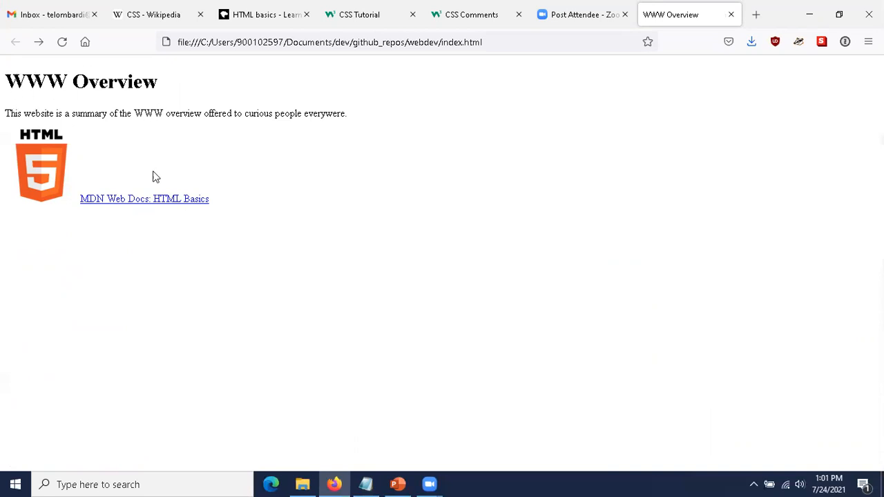
{"action": "mouse_move", "coordinate": [416, 155]}
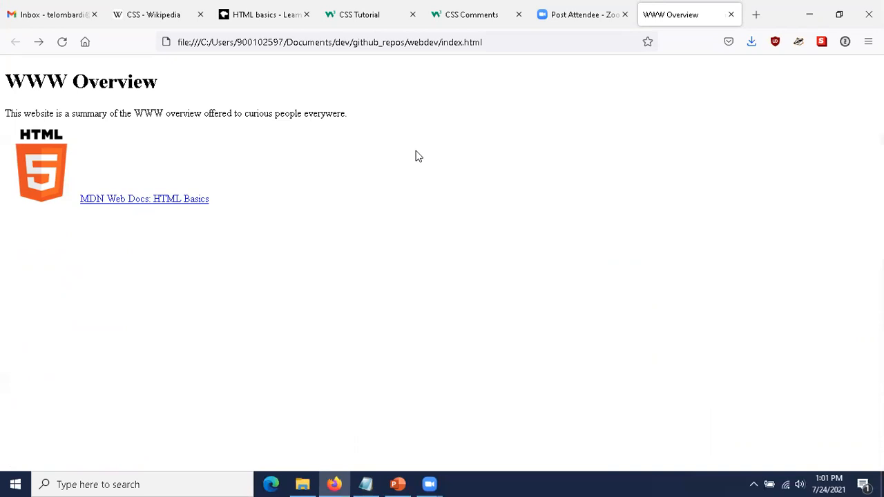
{"action": "mouse_move", "coordinate": [375, 109]}
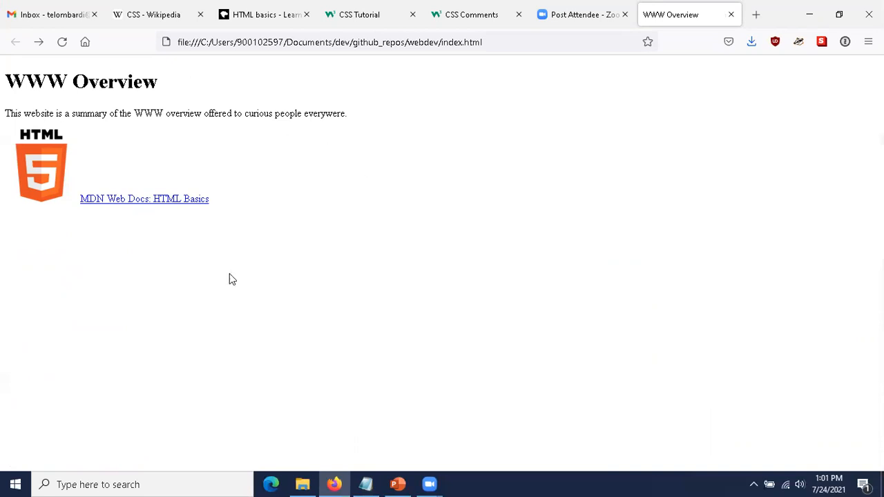
{"action": "mouse_move", "coordinate": [206, 309]}
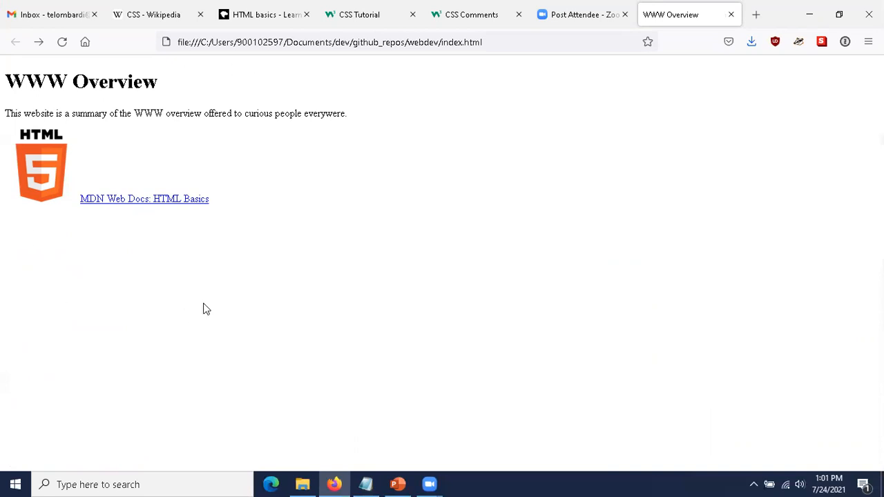